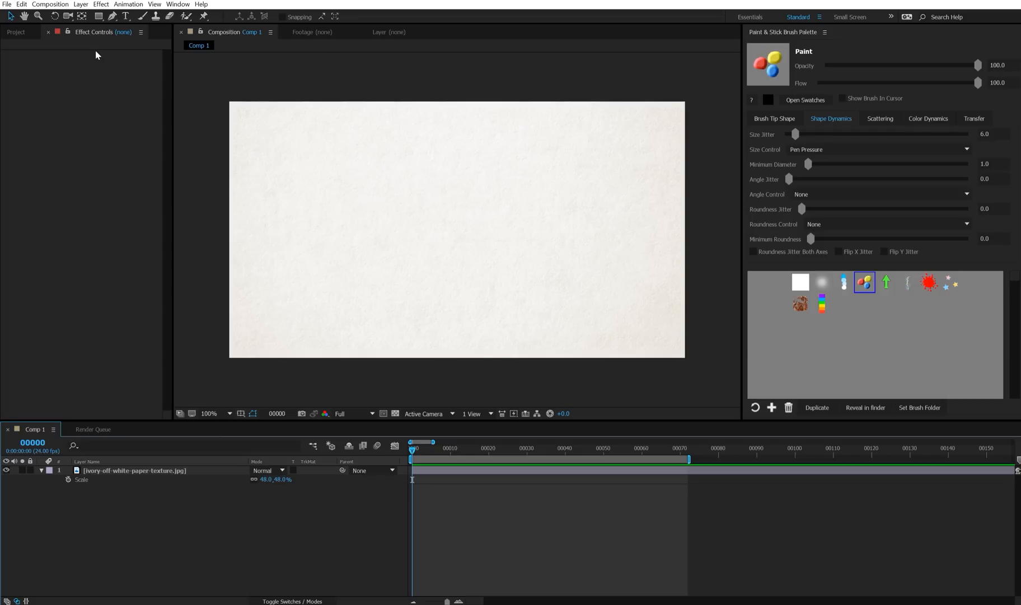
Step: Create a new solid layer named 'animation' above the paper texture layer
{"action": "left_click", "coordinate": [81, 4]}
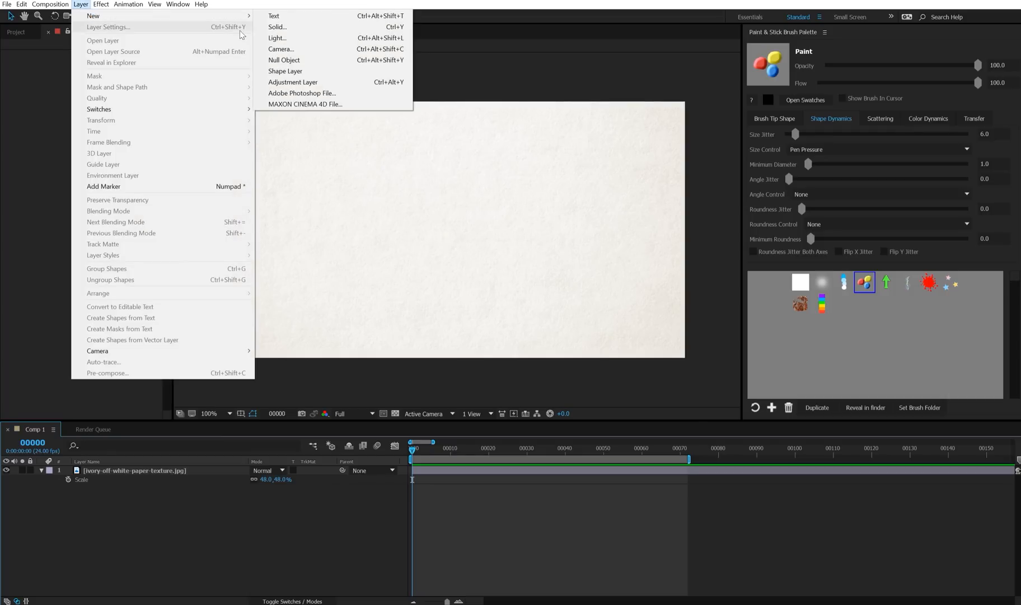
{"action": "left_click", "coordinate": [277, 27]}
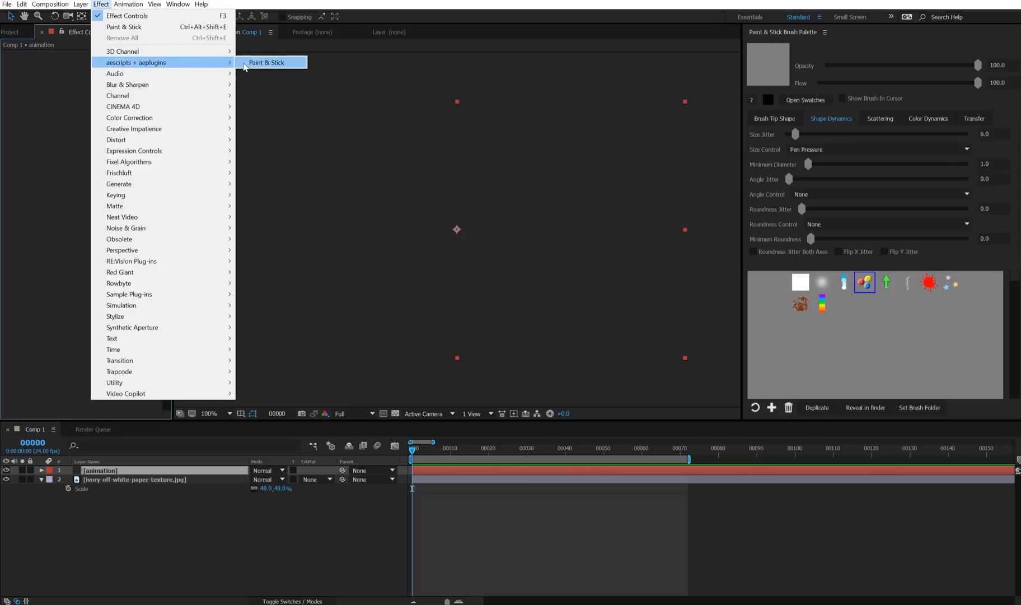
Step: Apply Paint & Stick to the animation layer, paint strokes on two frames, and return to frame 0
{"action": "left_click", "coordinate": [266, 62]}
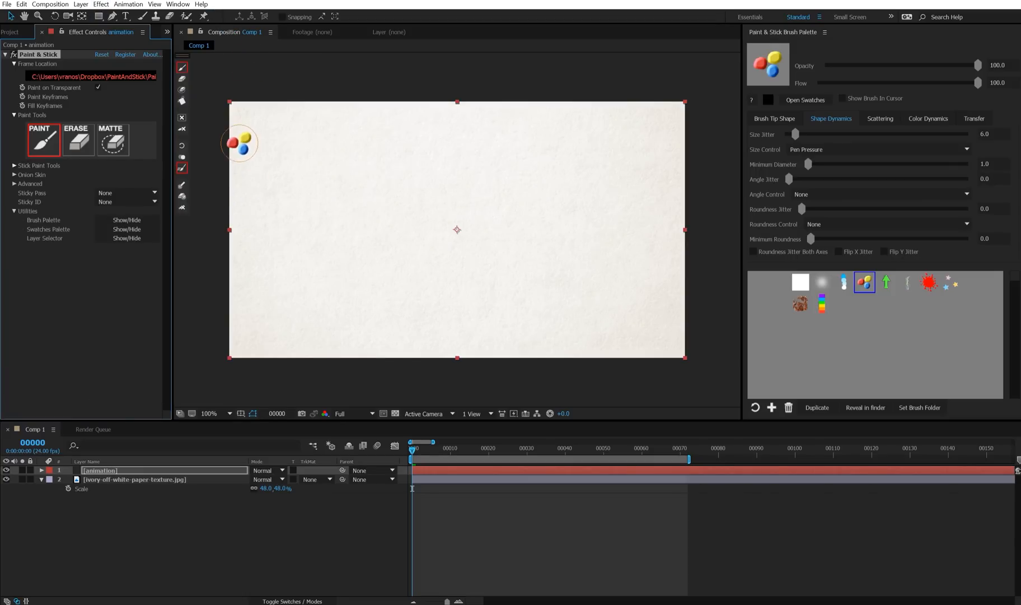
{"action": "left_click_drag", "start_coordinate": [239, 142], "coordinate": [288, 201]}
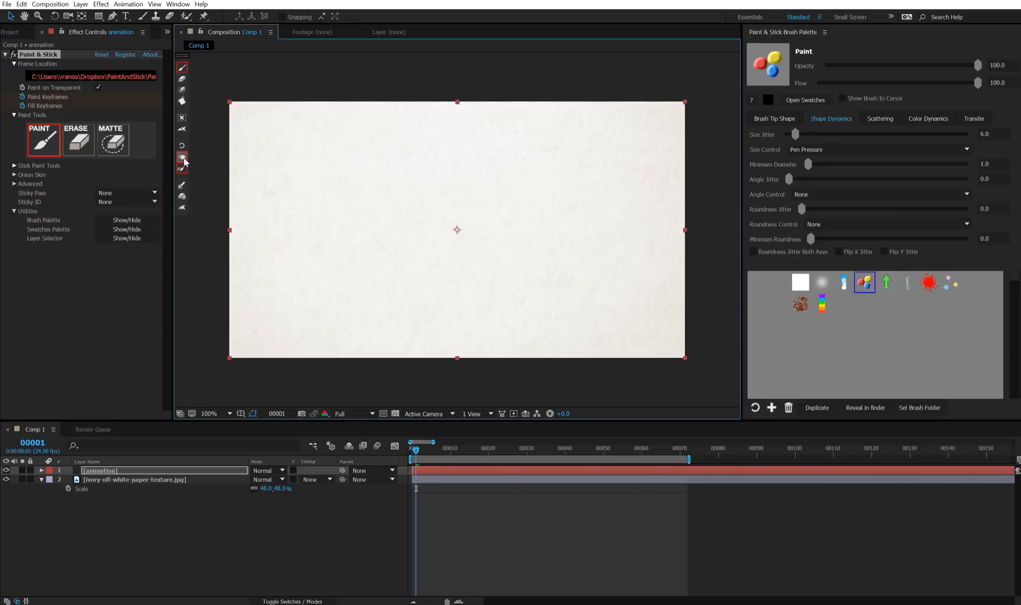
{"action": "left_click_drag", "start_coordinate": [236, 142], "coordinate": [292, 200]}
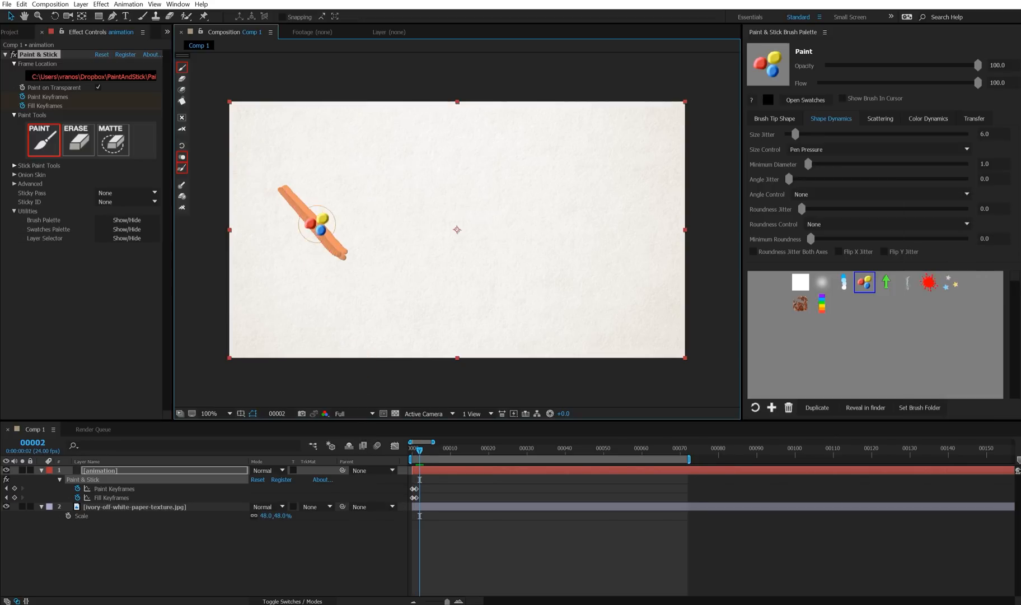
{"action": "left_click", "coordinate": [416, 448]}
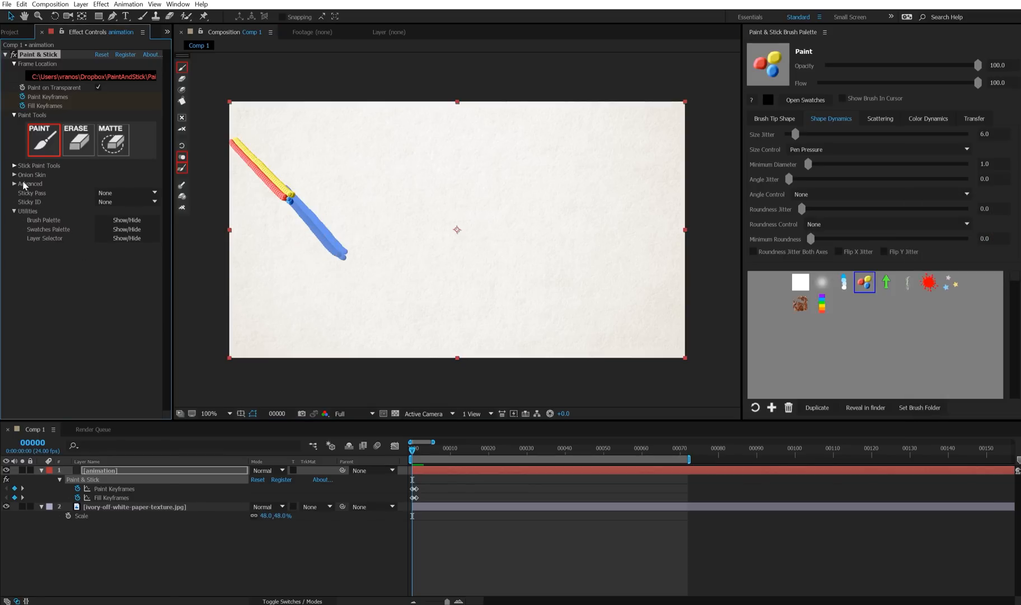
Step: Expand the Onion Skin settings, step forward a frame, and paint another brush stroke
{"action": "left_click", "coordinate": [31, 175]}
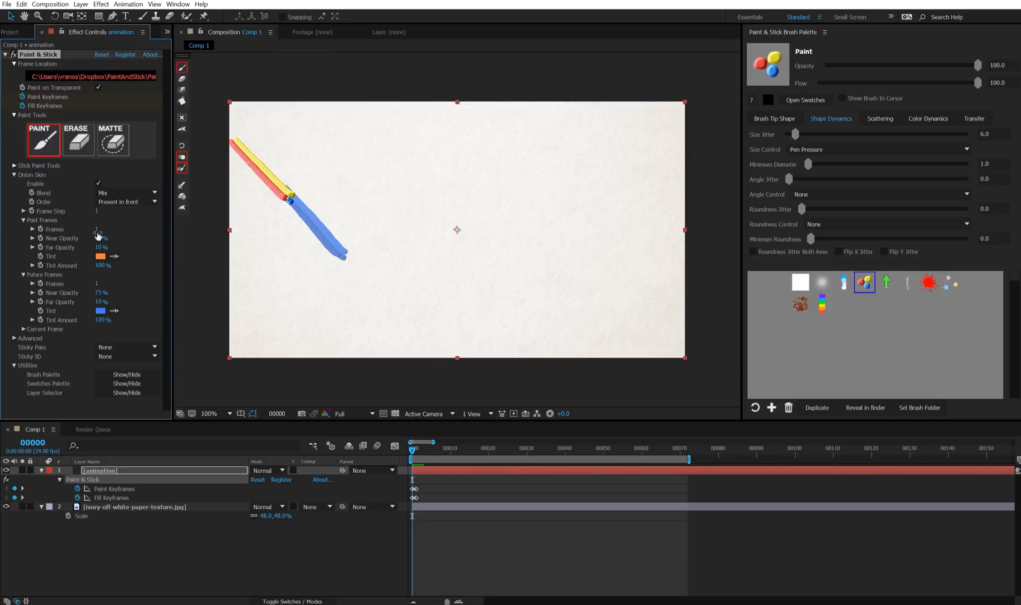
{"action": "left_click", "coordinate": [101, 237]}
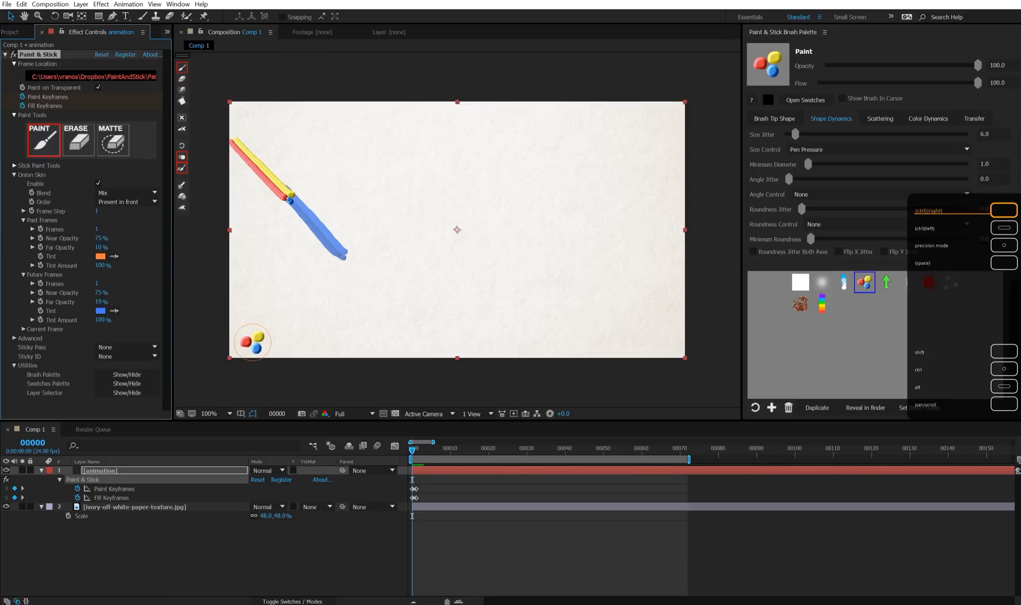
{"action": "left_click", "coordinate": [423, 448]}
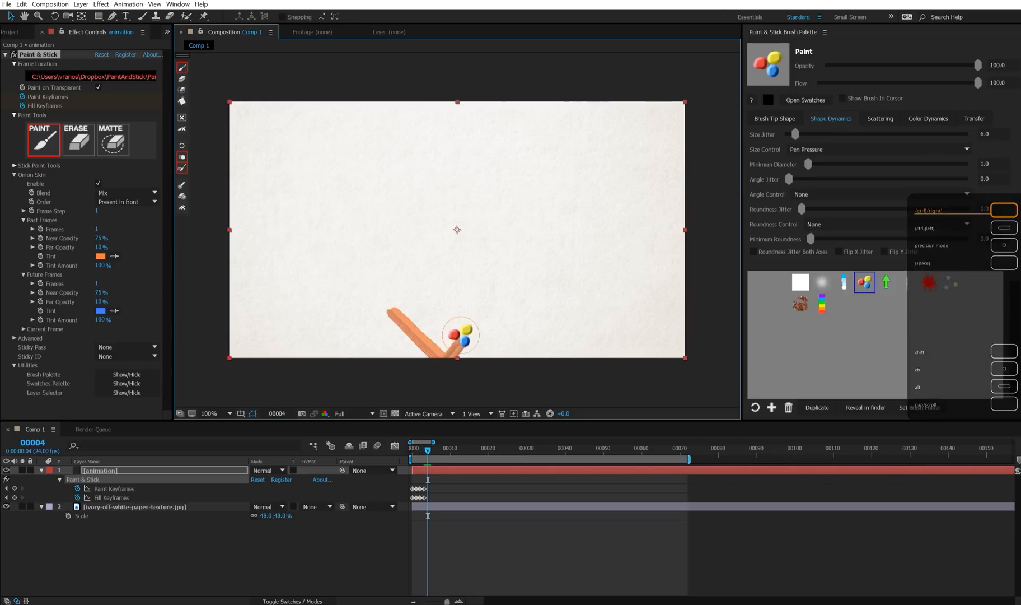
{"action": "left_click_drag", "start_coordinate": [460, 334], "coordinate": [515, 286]}
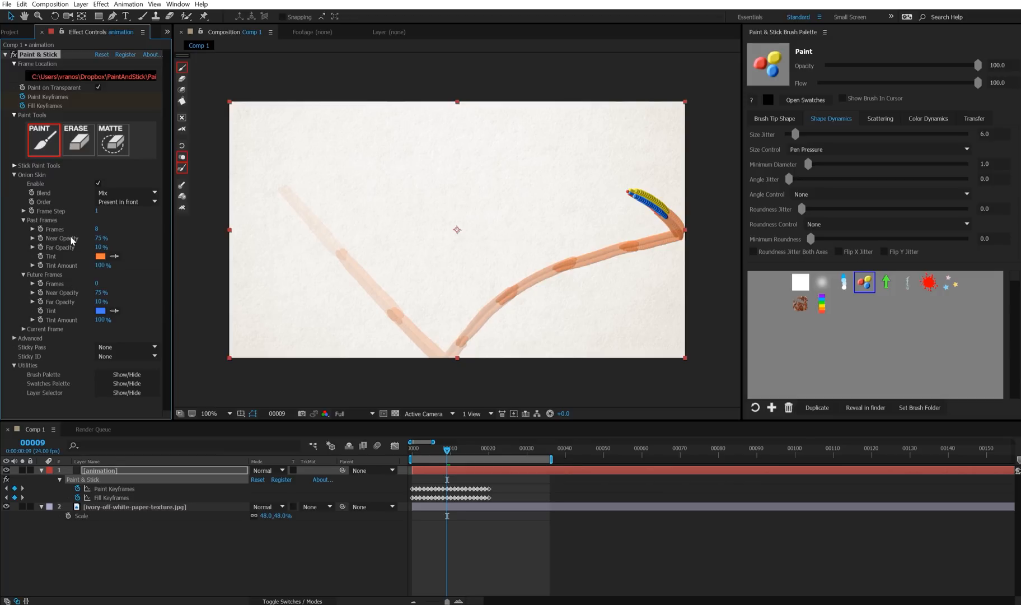
{"action": "mouse_move", "coordinate": [70, 228]}
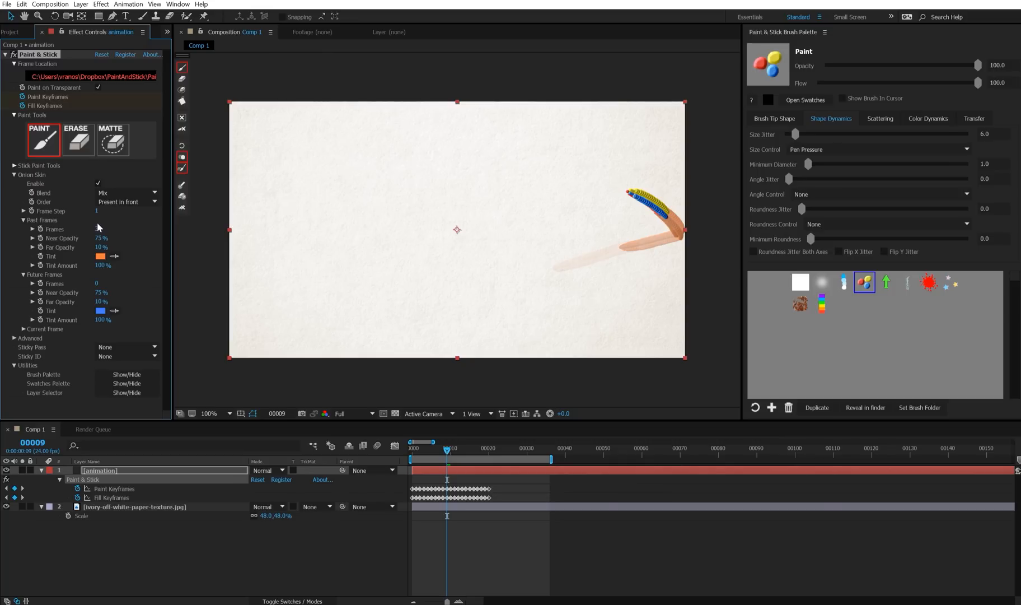
Step: Enter 10 in the onion-skin Past Frames field
{"action": "left_click", "coordinate": [104, 228]}
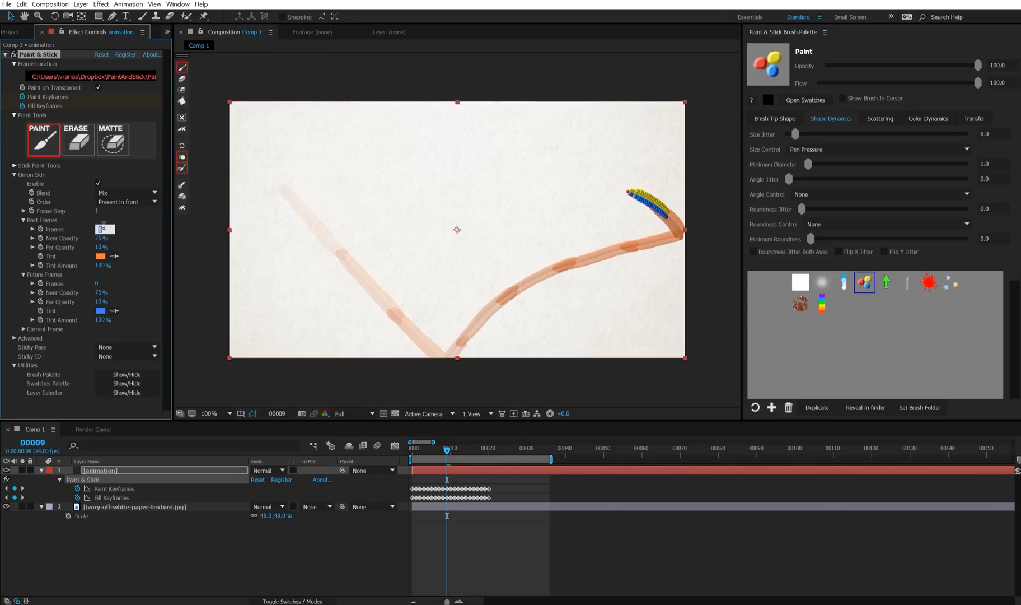
{"action": "type", "text": "10"}
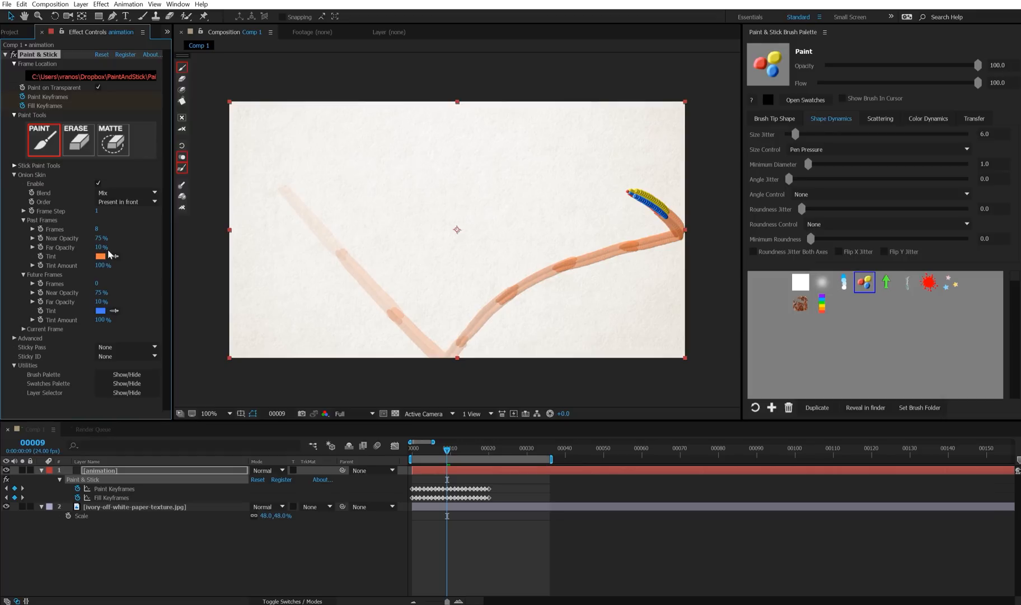
Step: Tint past onion-skin frames purple and pick another onion-skin tint colour
{"action": "left_click", "coordinate": [101, 256]}
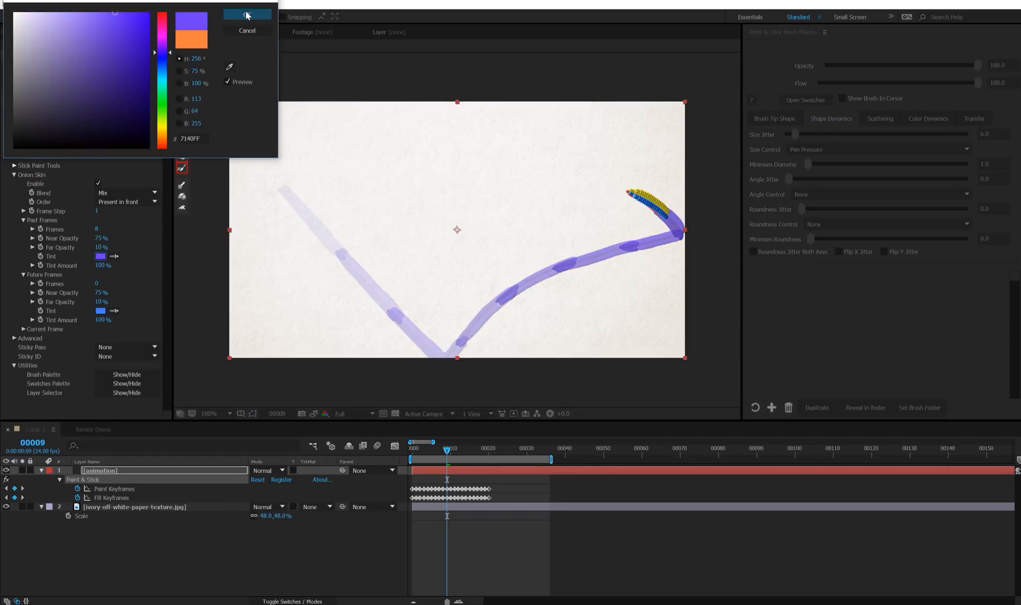
{"action": "left_click", "coordinate": [247, 13]}
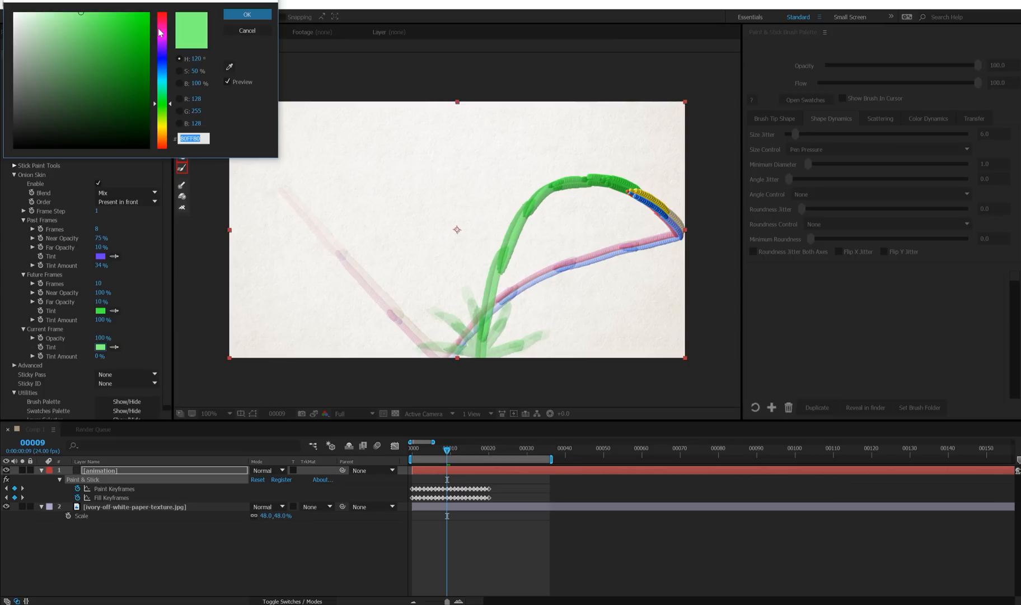
{"action": "left_click", "coordinate": [161, 13]}
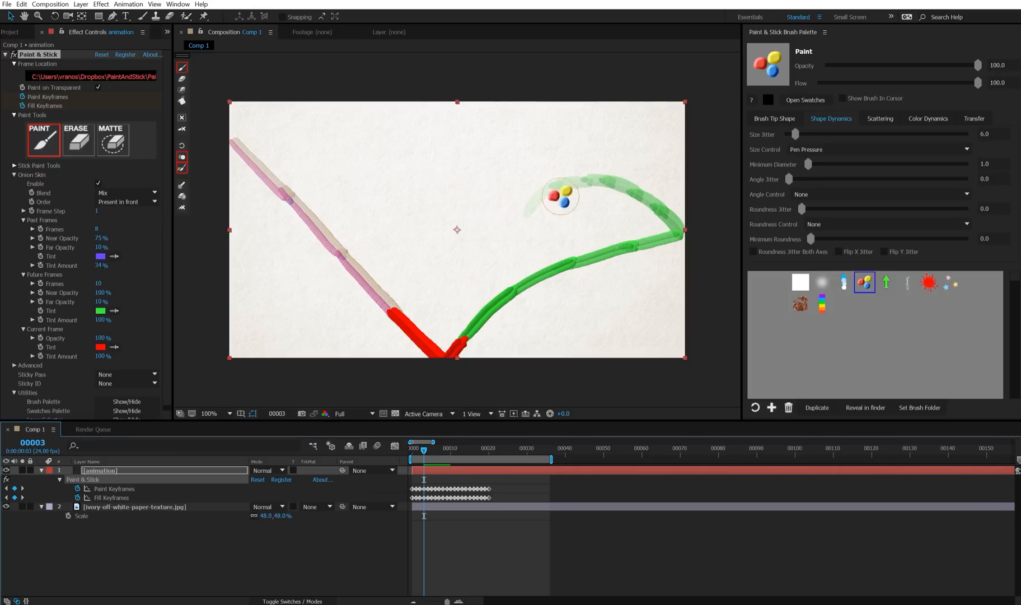
Step: Switch the onion-skin Blend to Obscure, then reopen the list and leave Obscure selected
{"action": "left_click", "coordinate": [126, 192]}
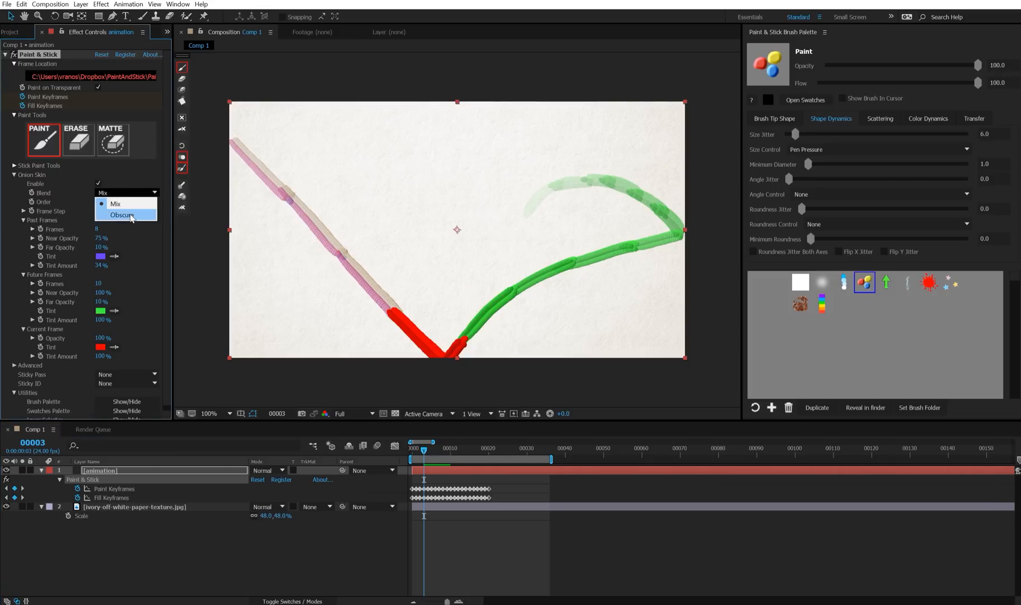
{"action": "left_click", "coordinate": [123, 215]}
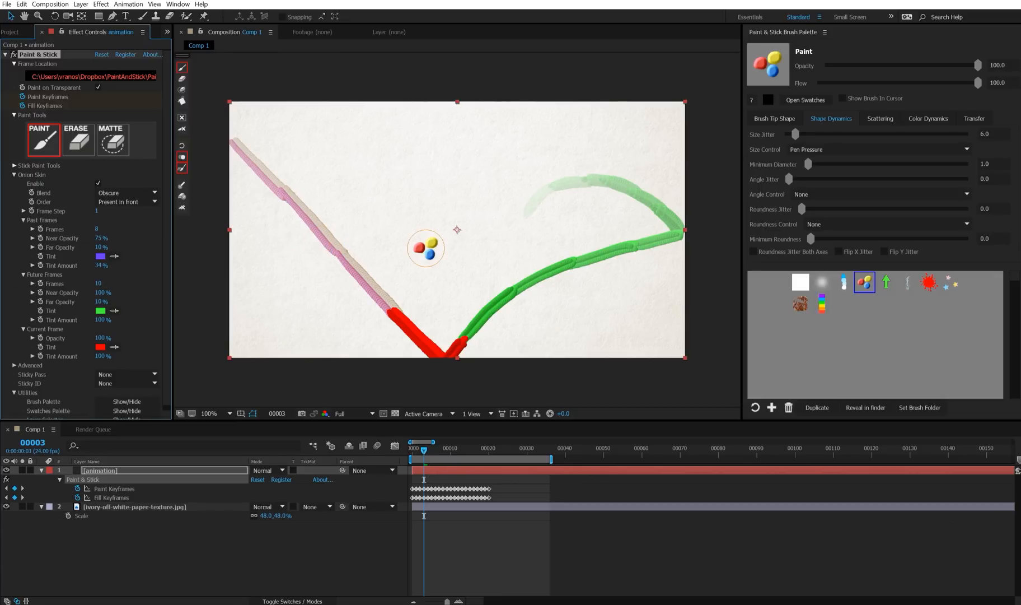
{"action": "mouse_move", "coordinate": [395, 244]}
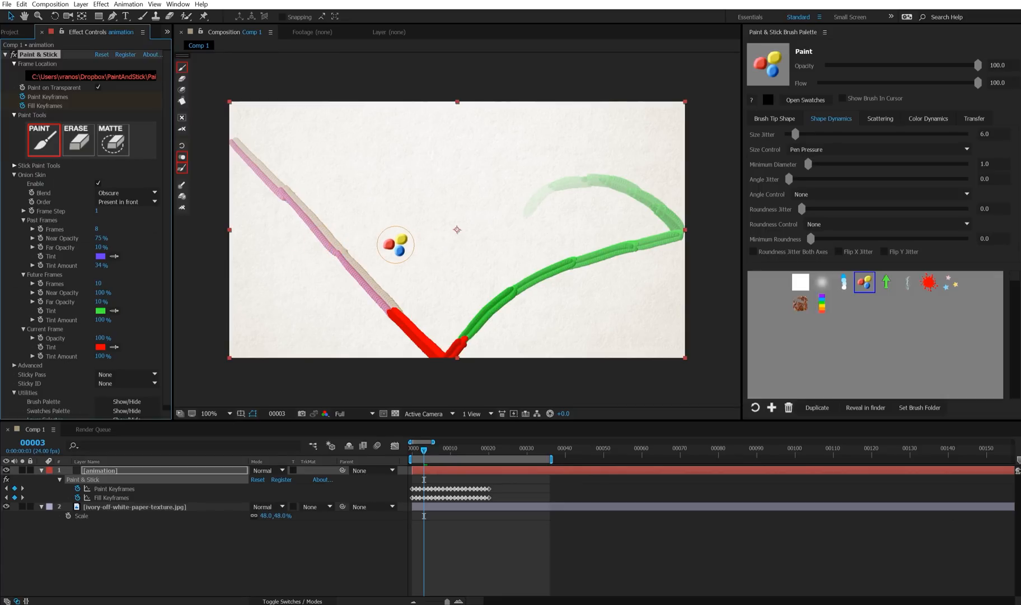
{"action": "left_click", "coordinate": [126, 192]}
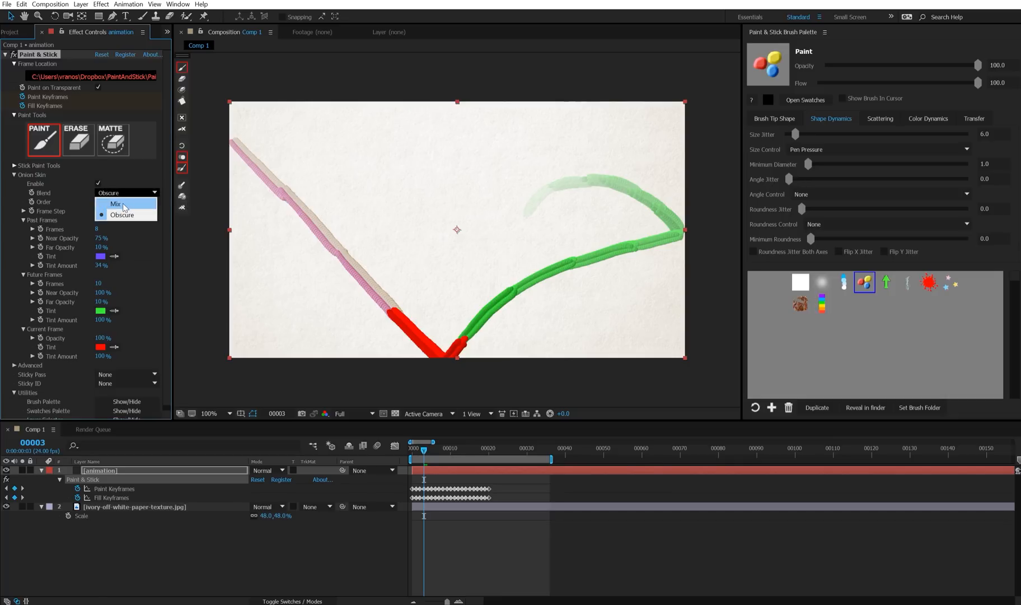
{"action": "left_click", "coordinate": [126, 201]}
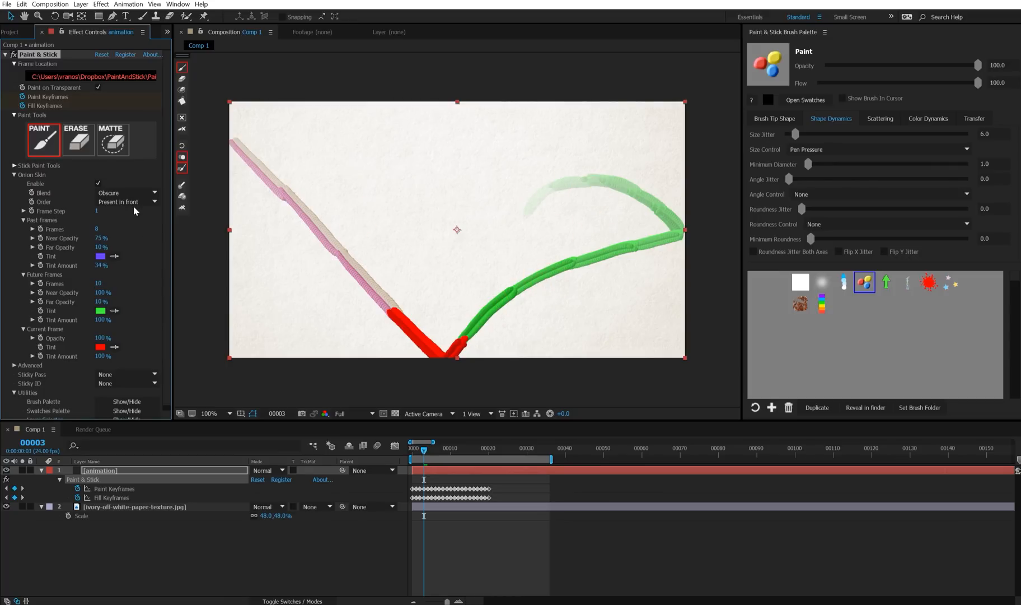
{"action": "left_click", "coordinate": [126, 202]}
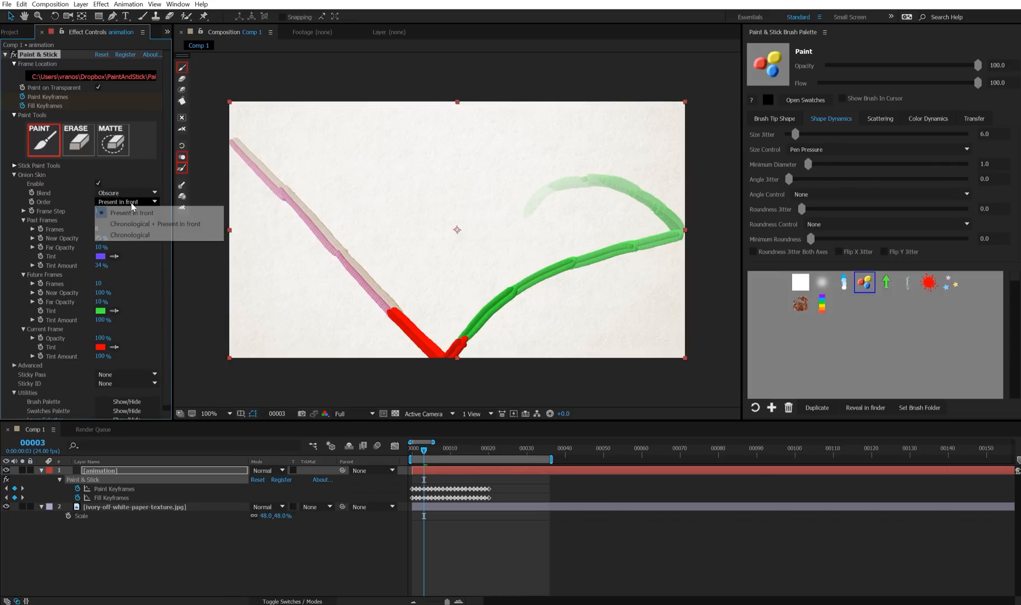
{"action": "left_click", "coordinate": [129, 234]}
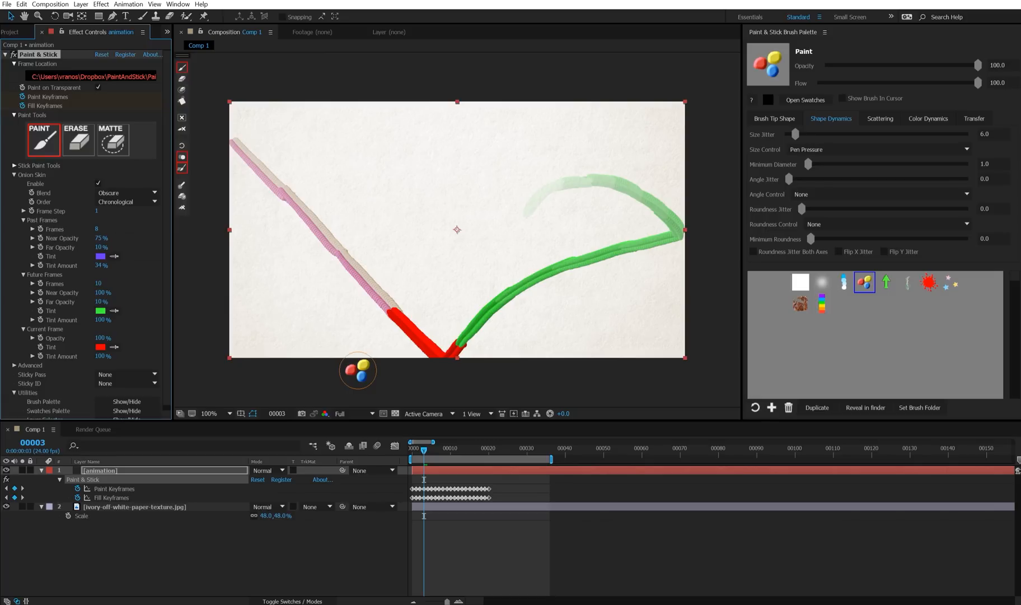
{"action": "mouse_move", "coordinate": [370, 367]}
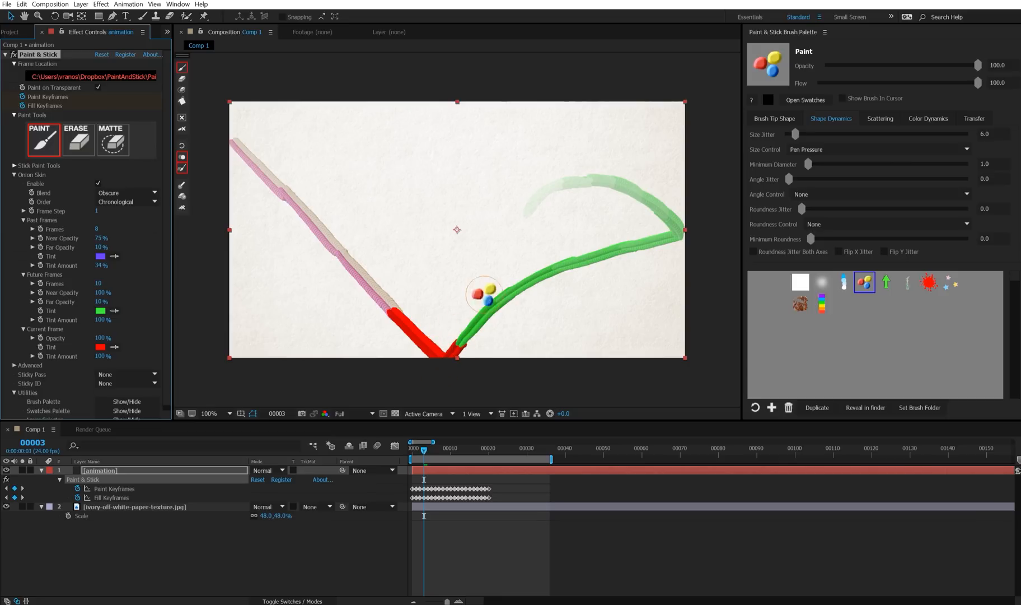
{"action": "left_click", "coordinate": [124, 202]}
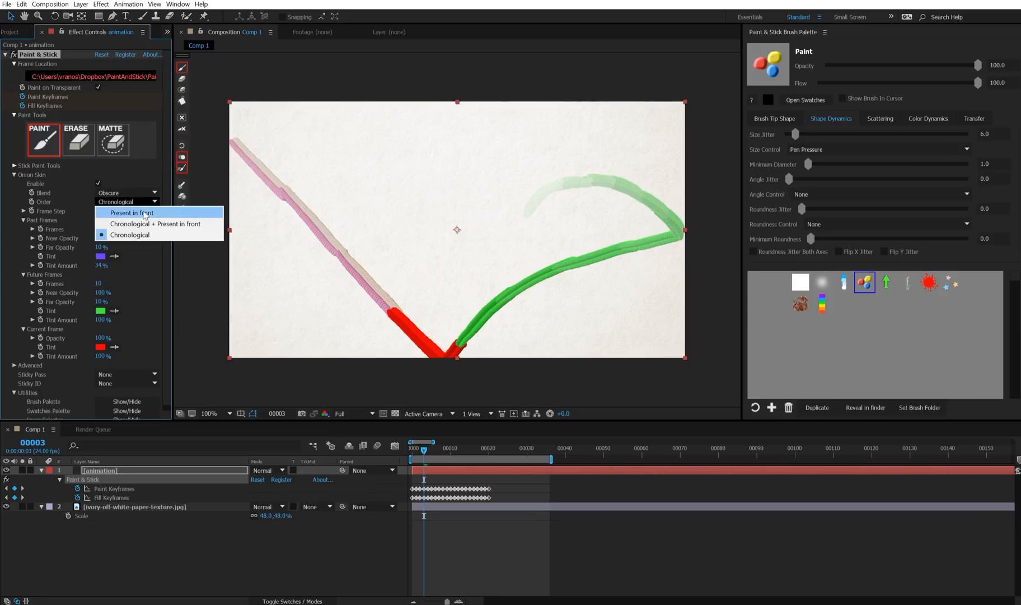
{"action": "left_click", "coordinate": [155, 223]}
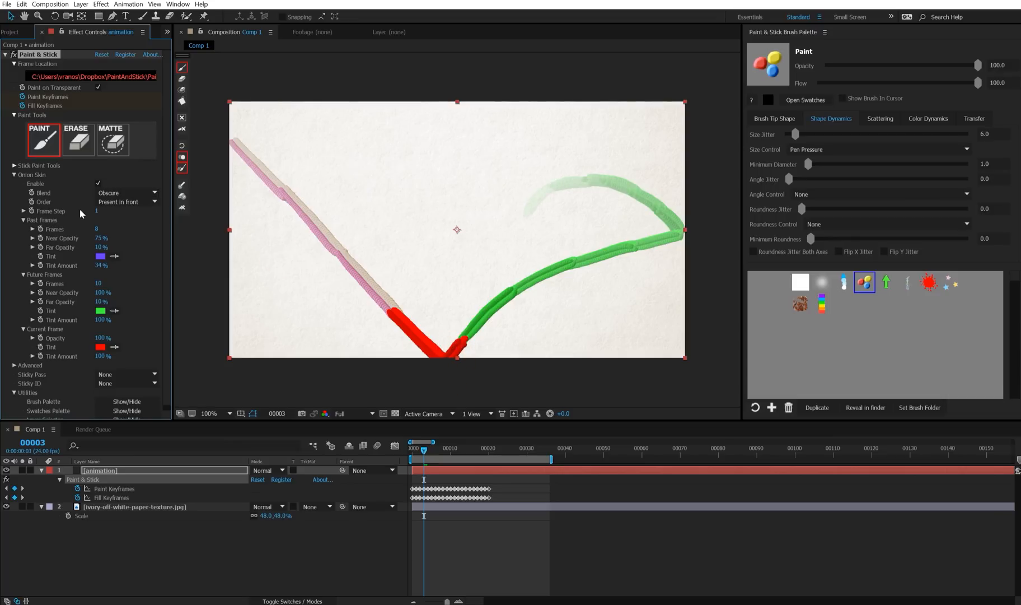
{"action": "mouse_move", "coordinate": [102, 215]}
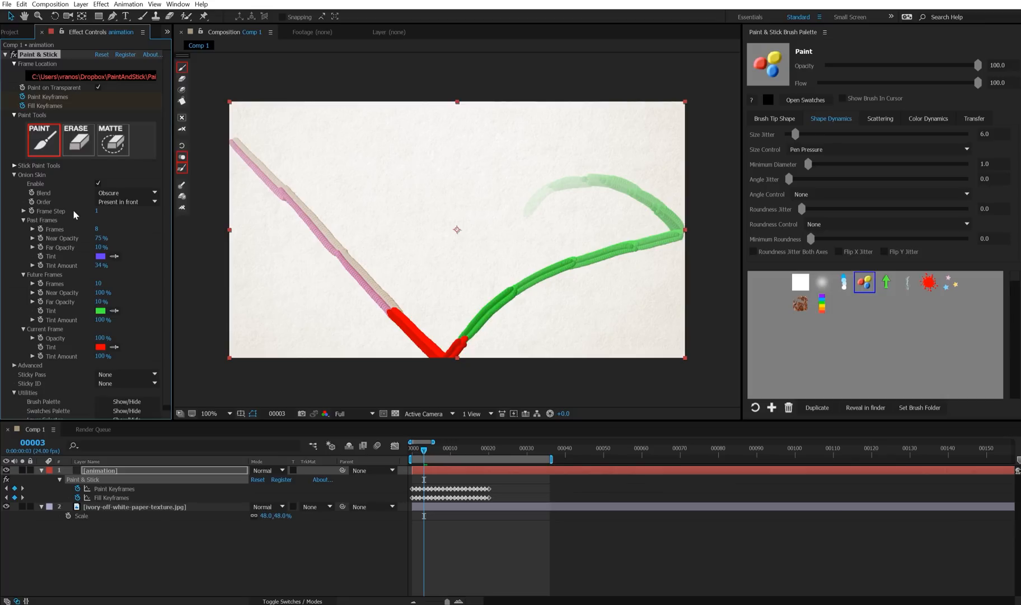
{"action": "mouse_move", "coordinate": [99, 220]}
{"action": "type", "text": "200"}
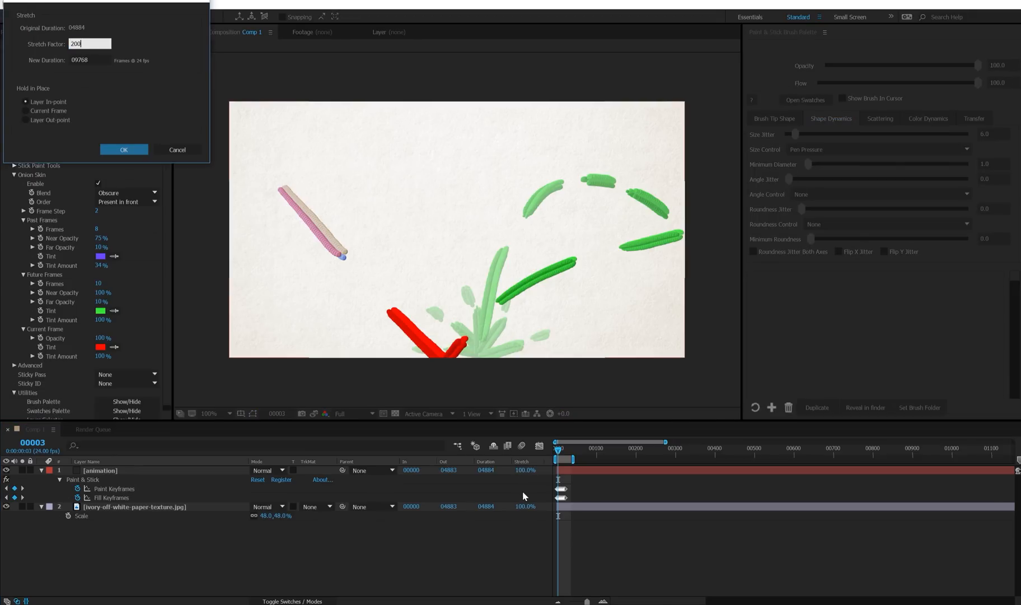
Step: Stretch the animation layer's duration to 200% and scrub the timeline
{"action": "left_click", "coordinate": [124, 150]}
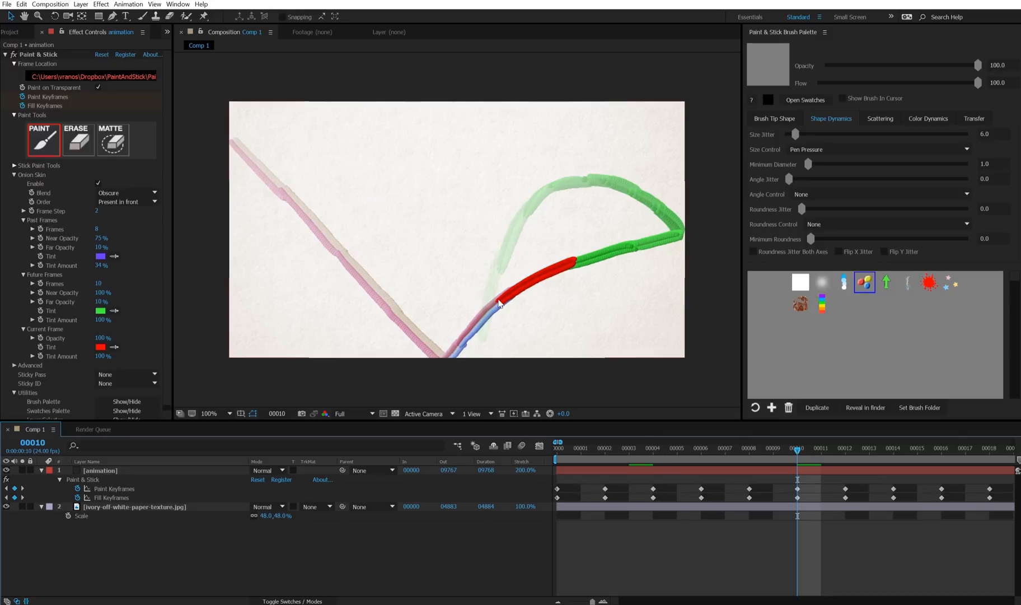
{"action": "left_click", "coordinate": [773, 449]}
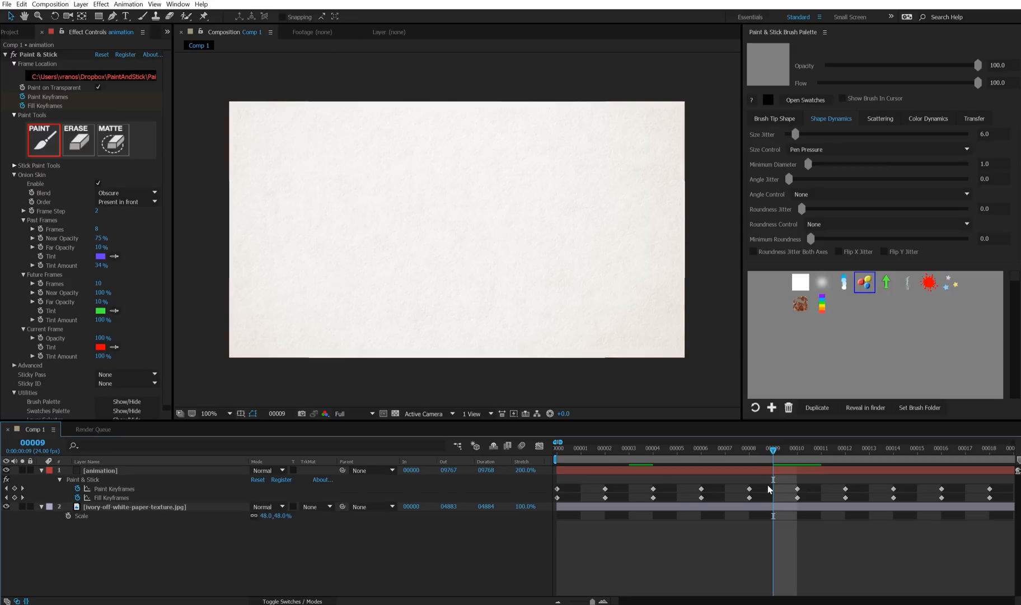
{"action": "mouse_move", "coordinate": [682, 493]}
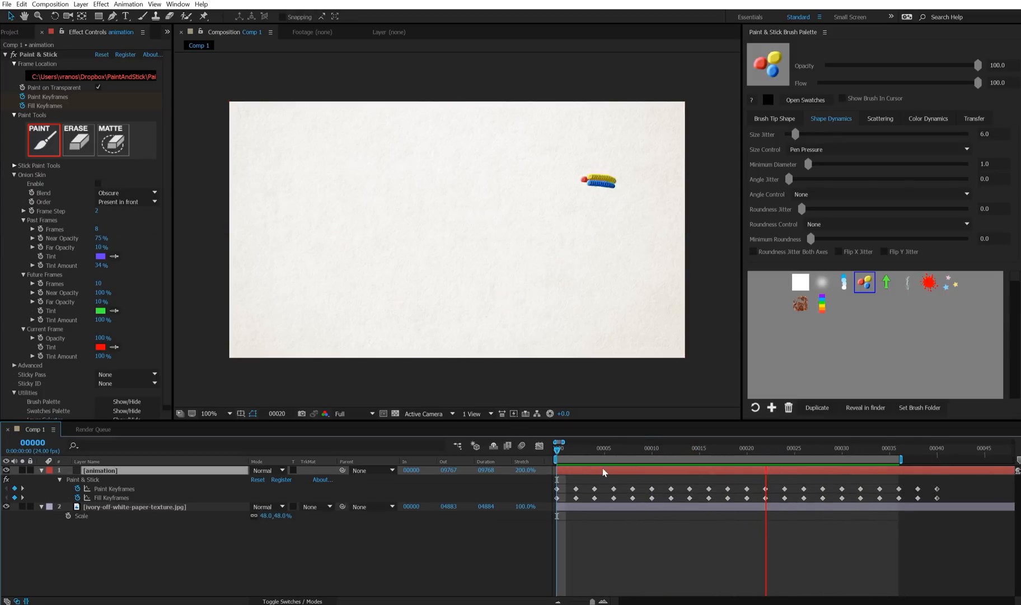
{"action": "left_click", "coordinate": [841, 441]}
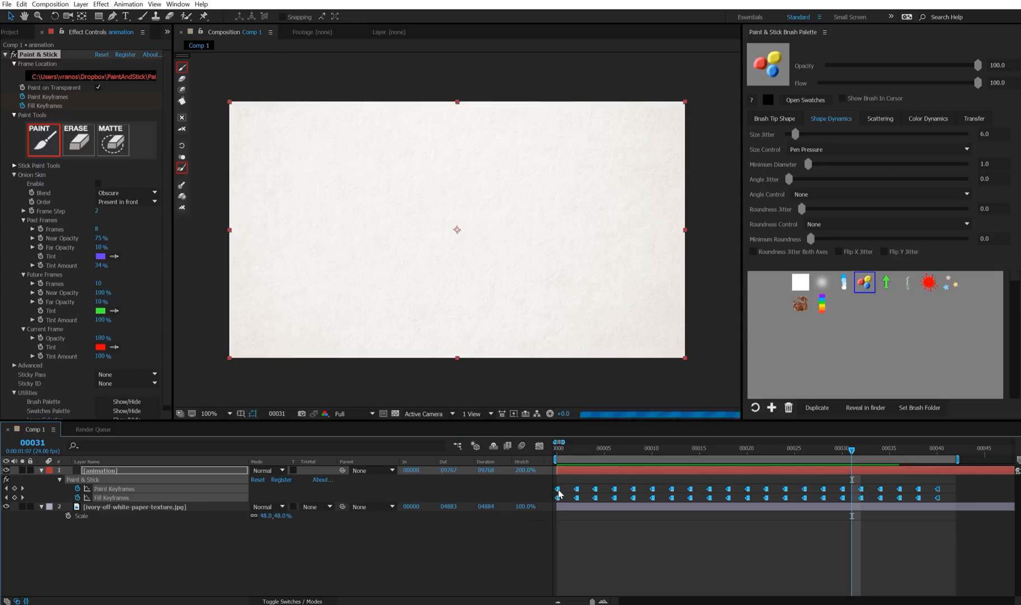
Step: Scrub the timeline to preview the held drawing keyframes
{"action": "left_click", "coordinate": [567, 449]}
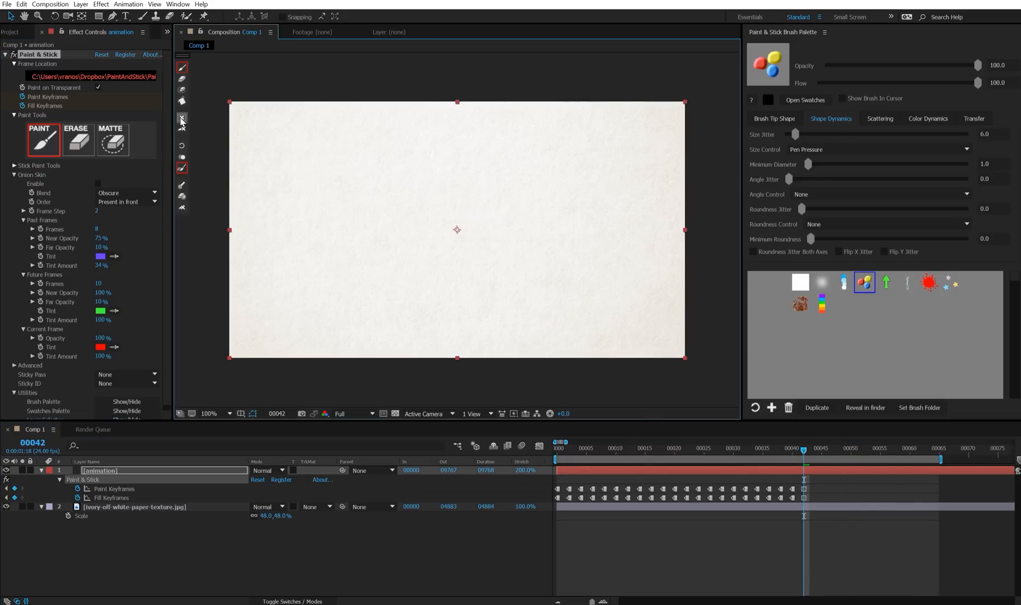
{"action": "left_click", "coordinate": [686, 448]}
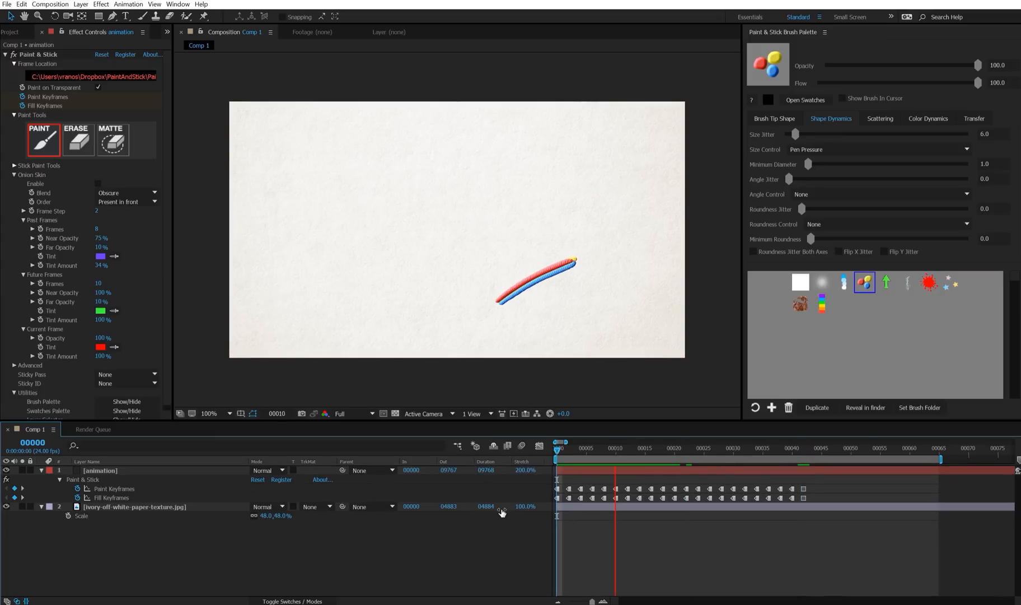
{"action": "left_click", "coordinate": [793, 448]}
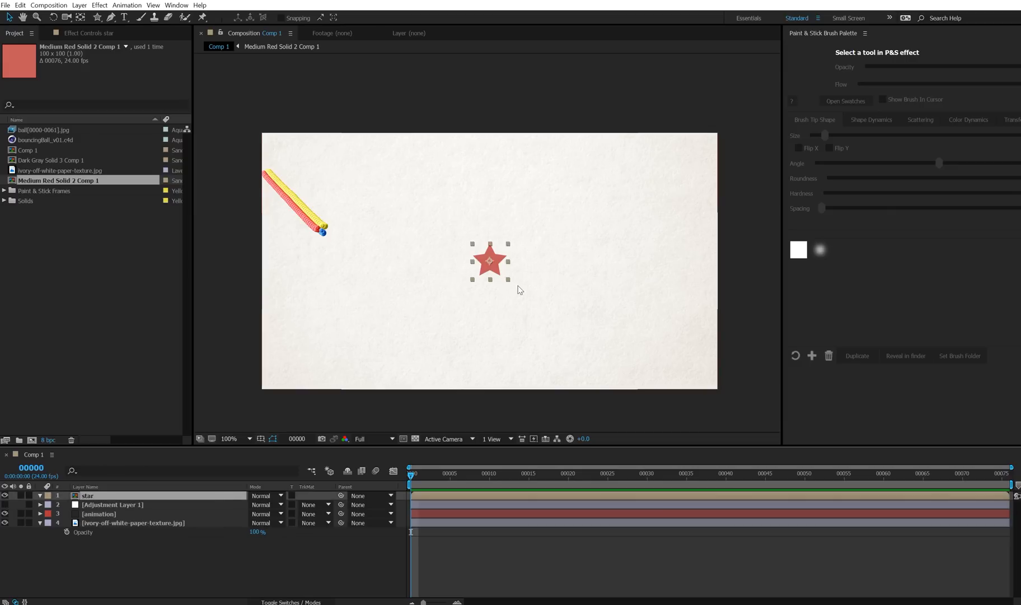
{"action": "mouse_move", "coordinate": [485, 274]}
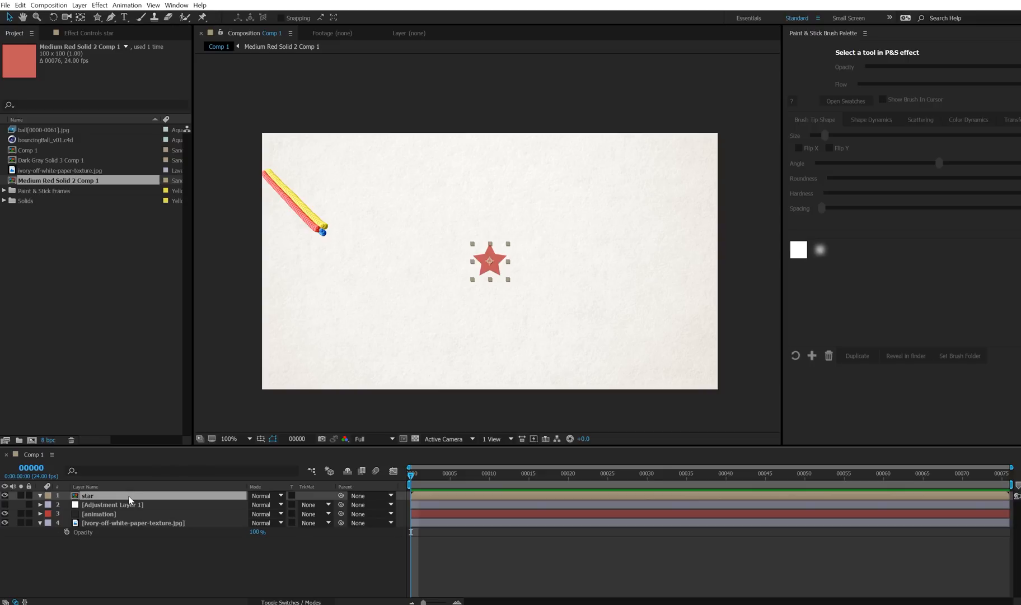
Step: Reveal and preview the star's position animation, then select the star layer
{"action": "left_click_drag", "start_coordinate": [488, 261], "coordinate": [375, 250]}
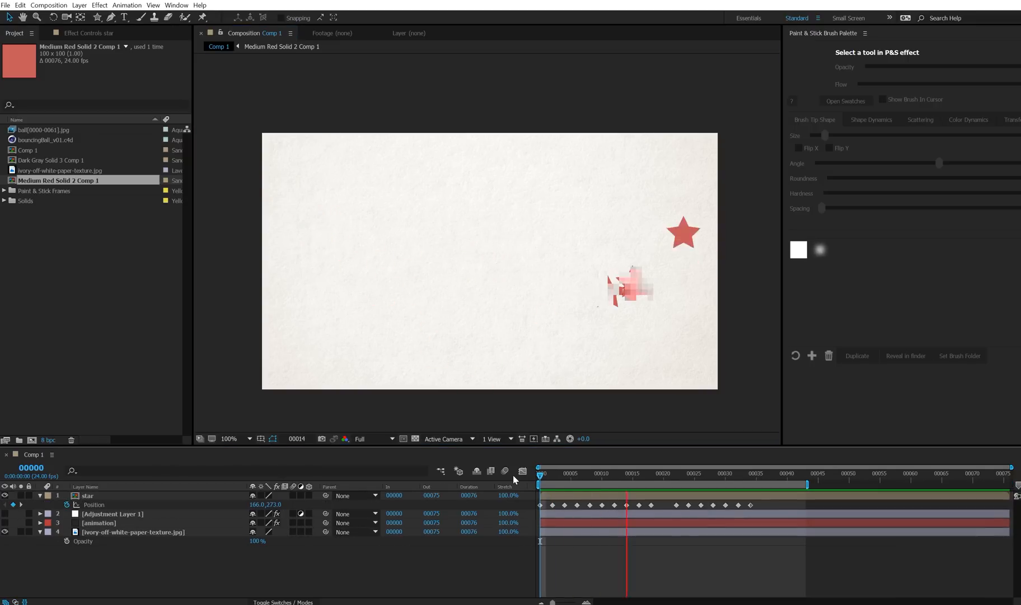
{"action": "left_click", "coordinate": [658, 473]}
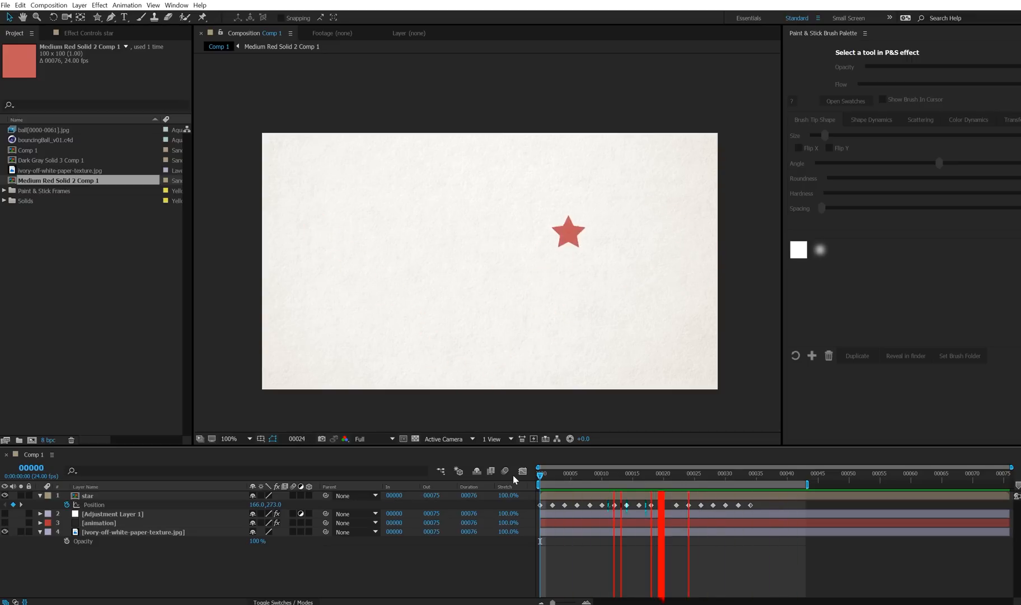
{"action": "left_click", "coordinate": [539, 473]}
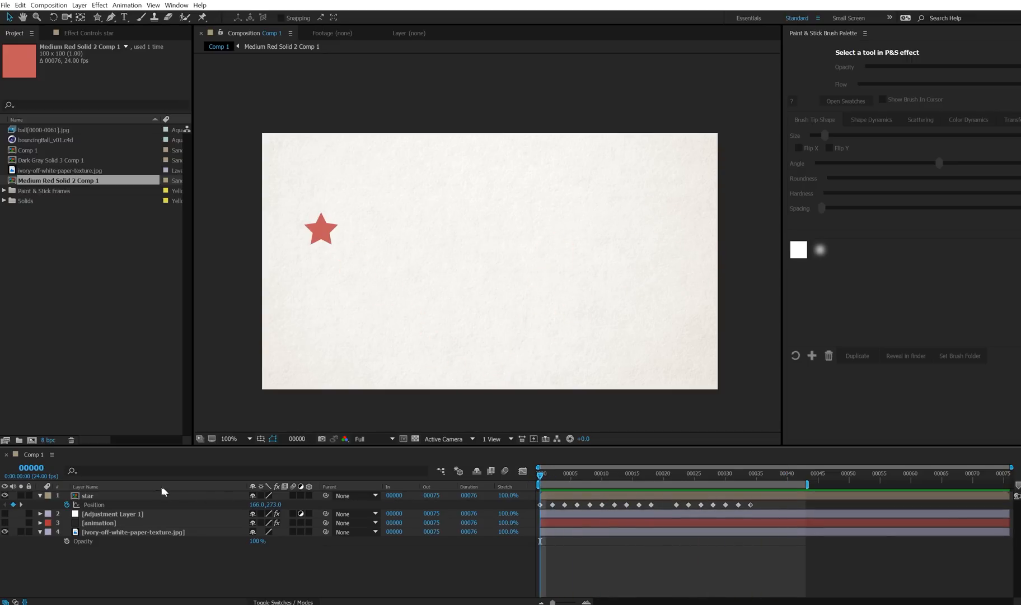
{"action": "left_click", "coordinate": [86, 495]}
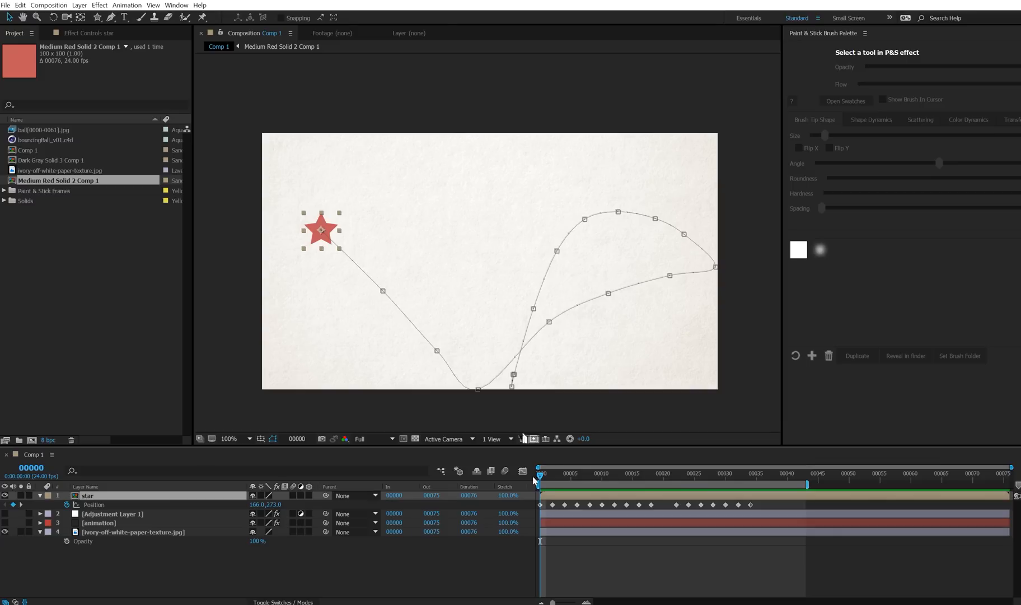
{"action": "mouse_move", "coordinate": [410, 426]}
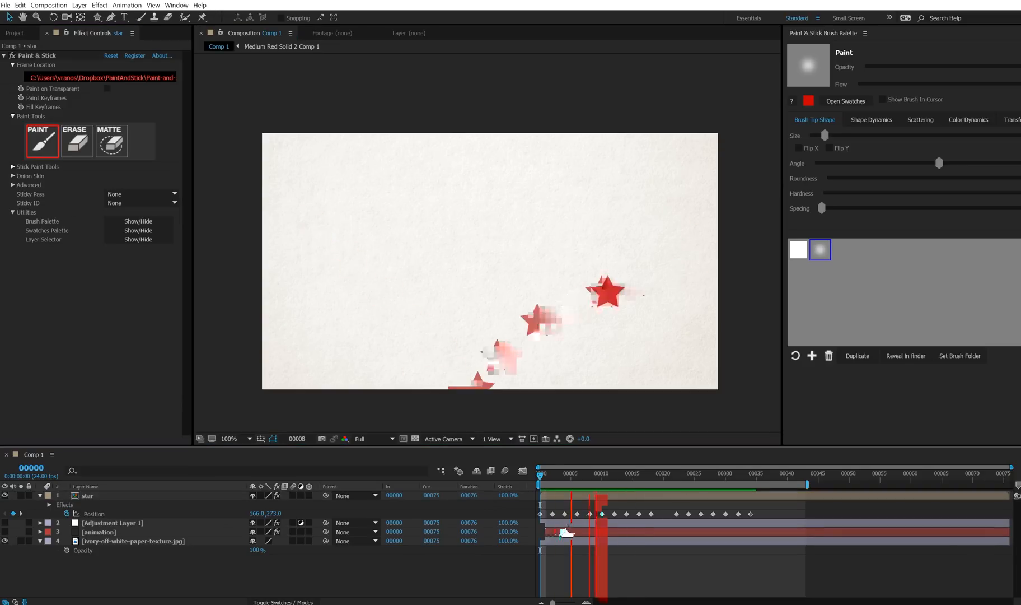
Step: Scrub the star's animation, zoom in on the star, and expand Onion Skin
{"action": "left_click_drag", "start_coordinate": [570, 473], "coordinate": [645, 473]}
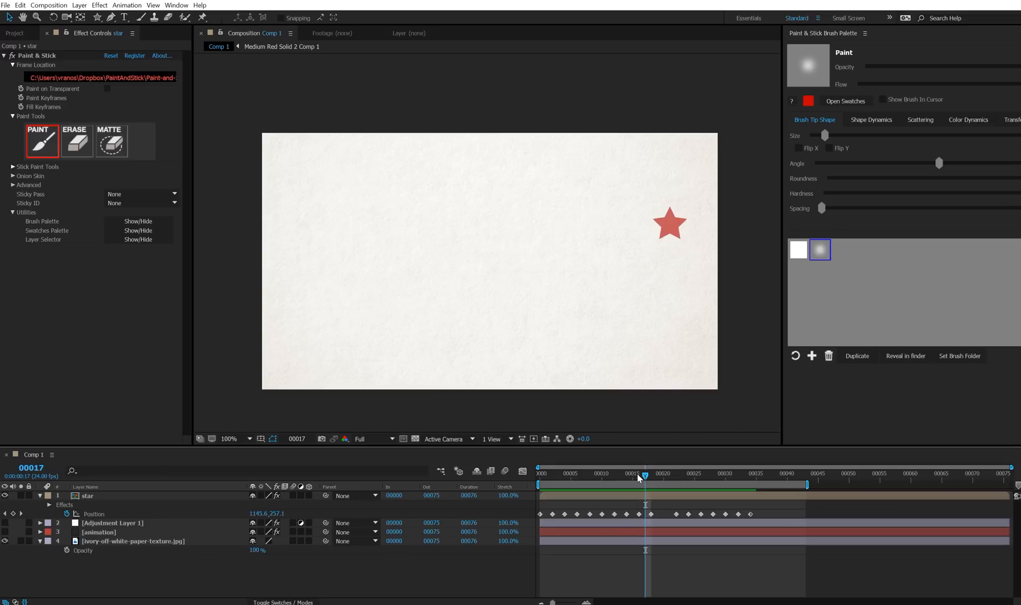
{"action": "mouse_move", "coordinate": [83, 99]}
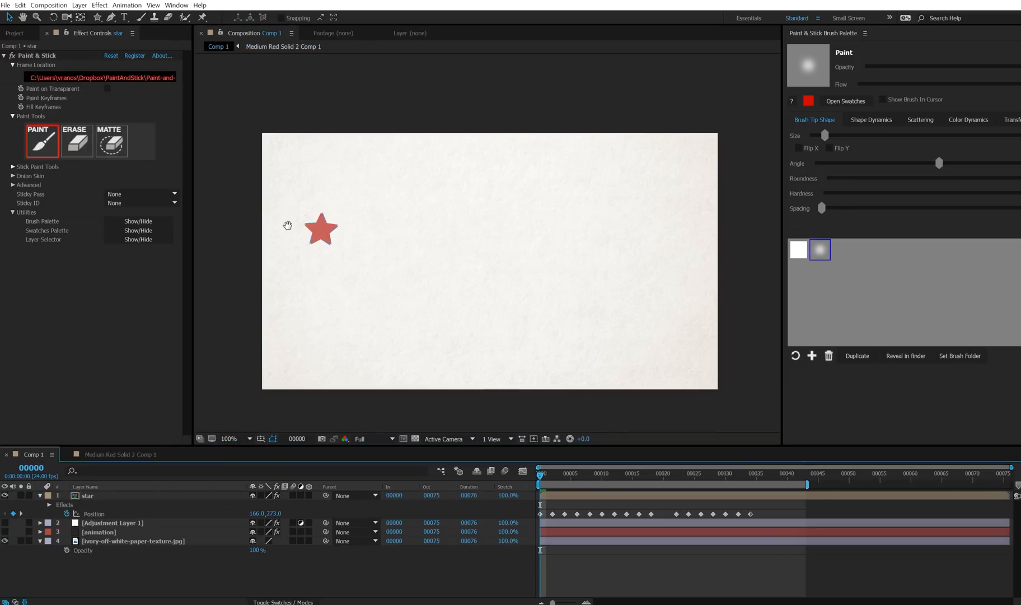
{"action": "left_click", "coordinate": [228, 438]}
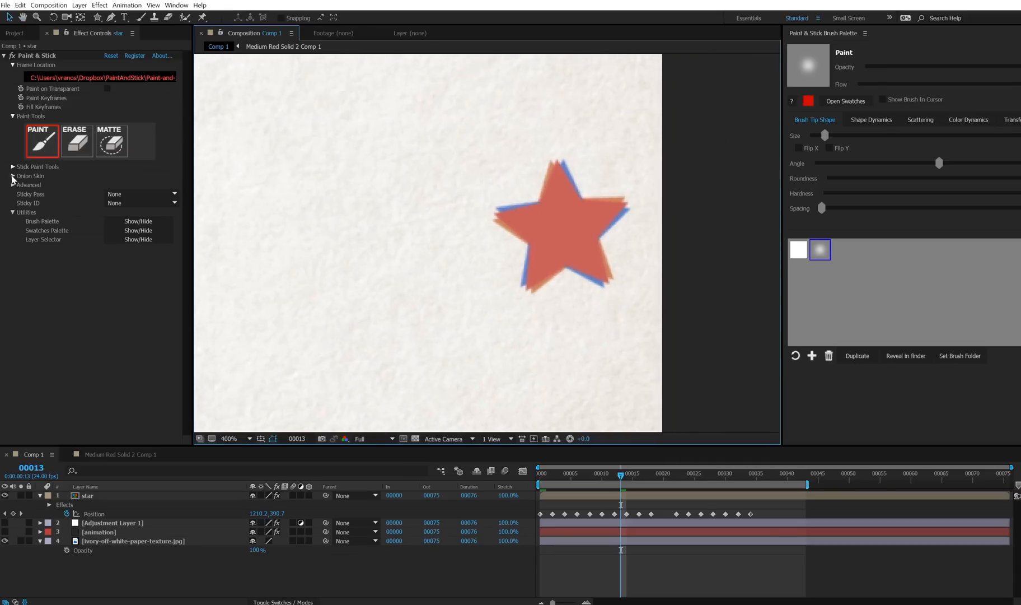
{"action": "left_click", "coordinate": [12, 176]}
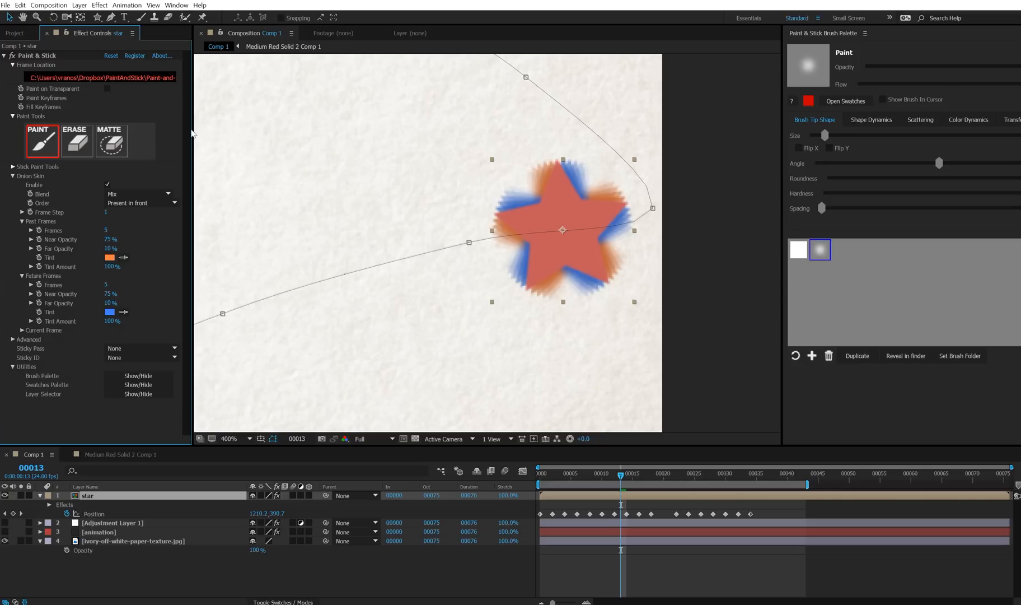
{"action": "mouse_move", "coordinate": [139, 99]}
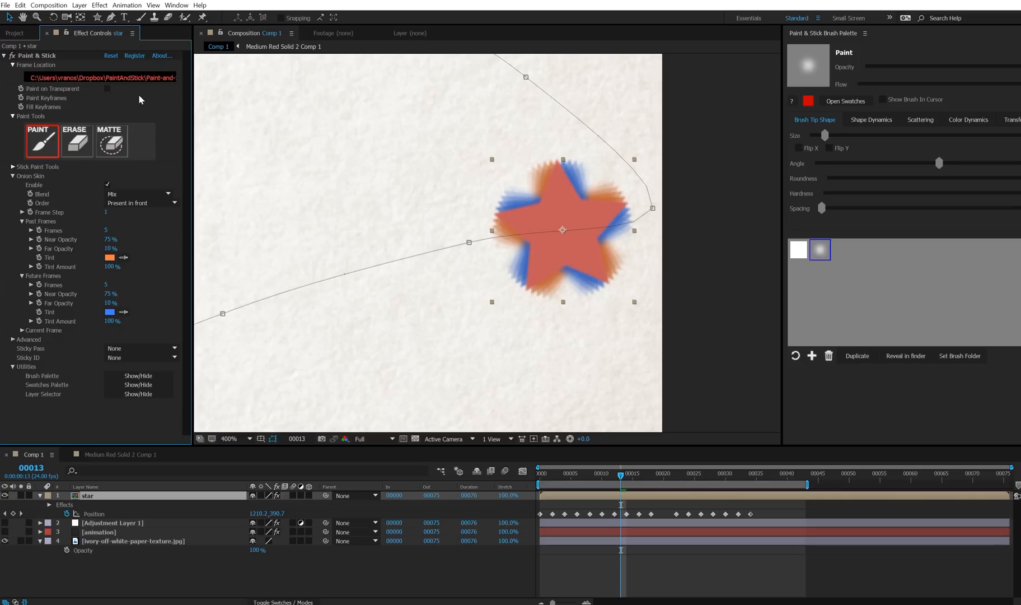
{"action": "mouse_move", "coordinate": [482, 236]}
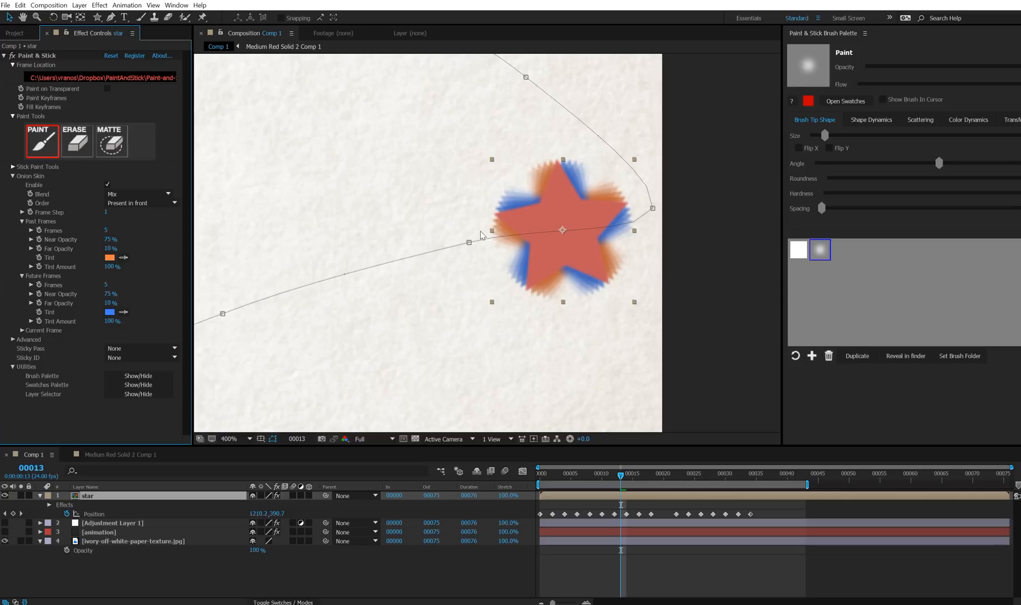
{"action": "left_click", "coordinate": [229, 438]}
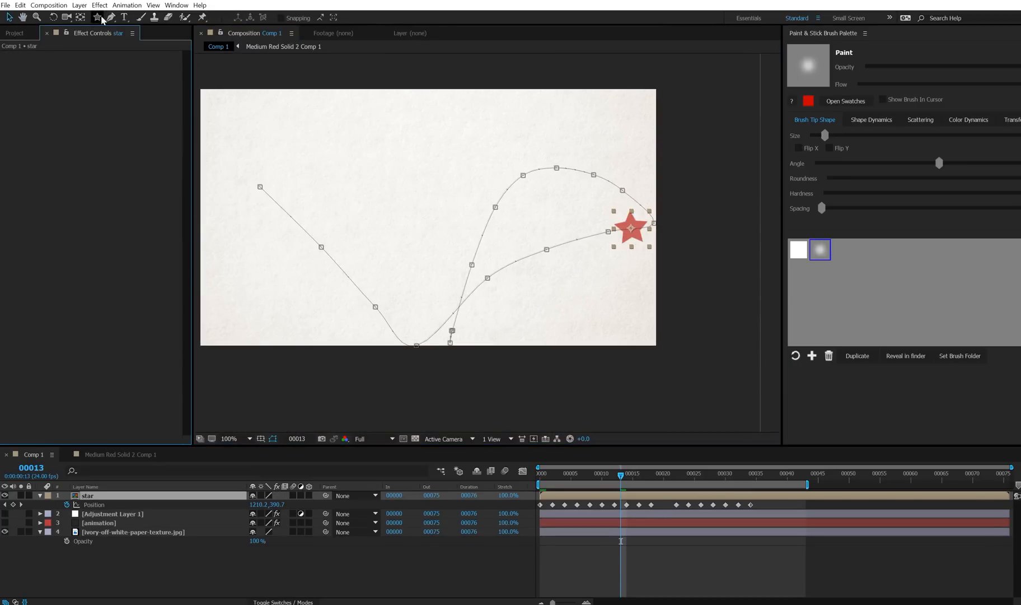
Step: Create Adjustment Layer 2 from the Layer > New menu, above the star
{"action": "left_click", "coordinate": [79, 5]}
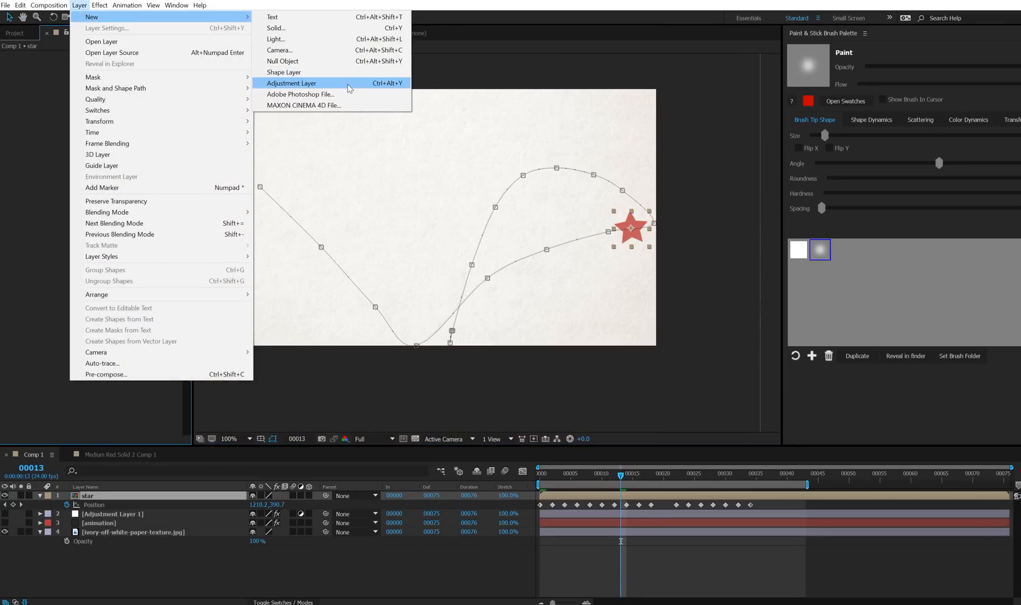
{"action": "left_click", "coordinate": [292, 83]}
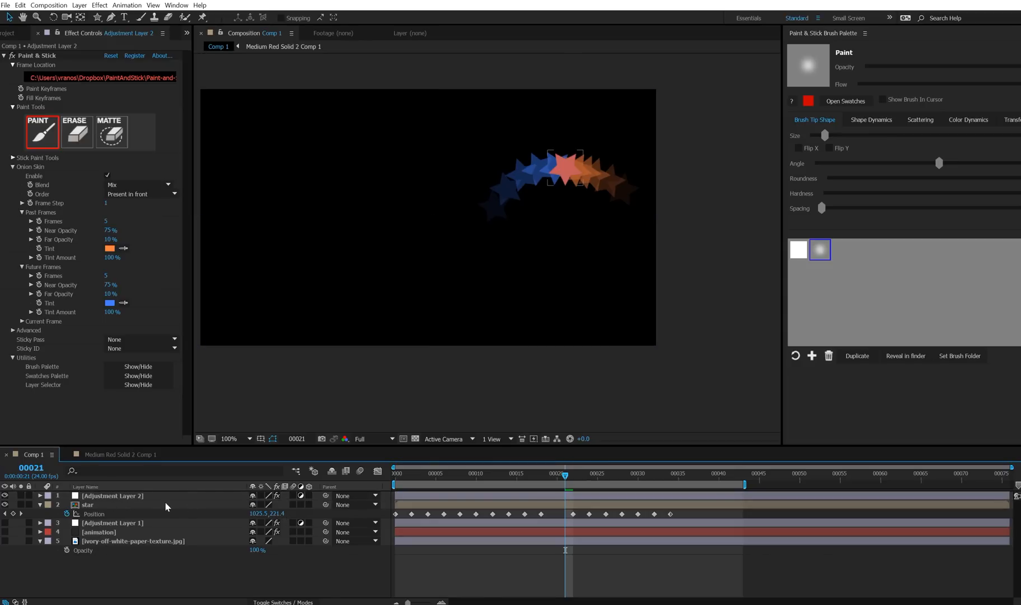
Step: Give Paint & Stick onion skin 10 past and 10 future frames, then drag the frame-22 star
{"action": "left_click", "coordinate": [412, 473]}
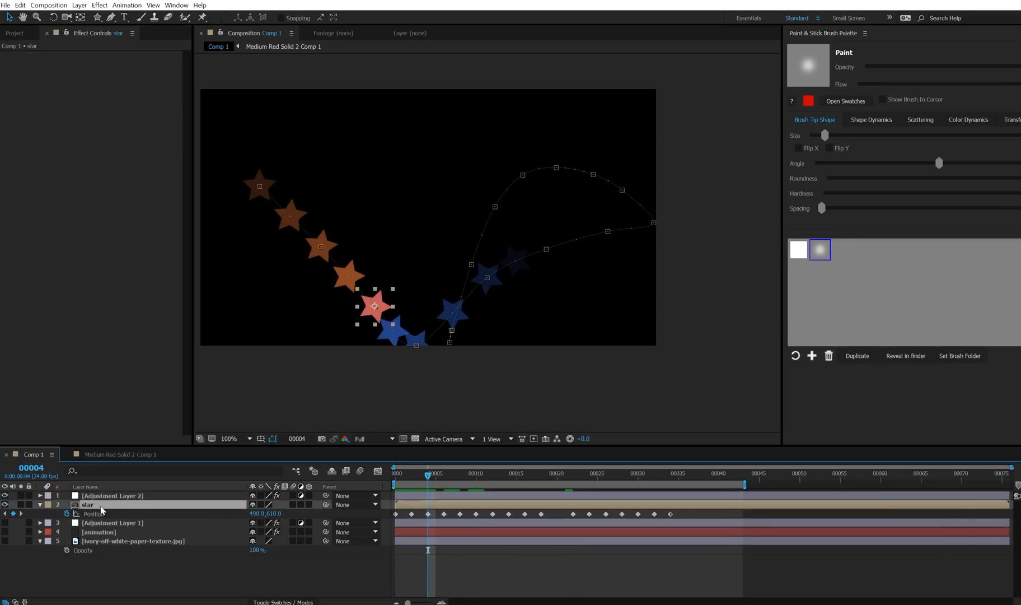
{"action": "left_click", "coordinate": [111, 495]}
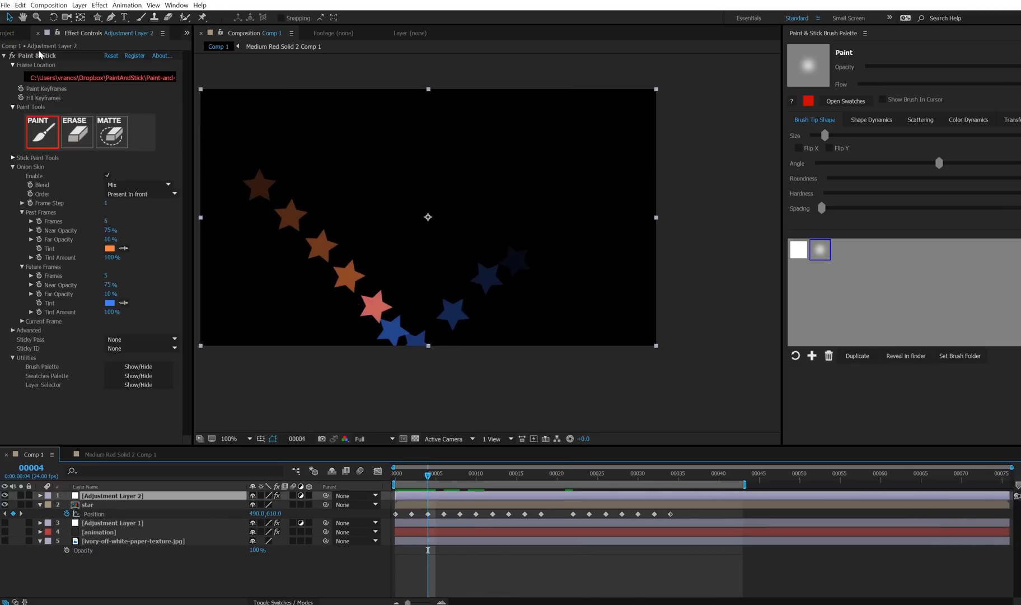
{"action": "left_click", "coordinate": [486, 474]}
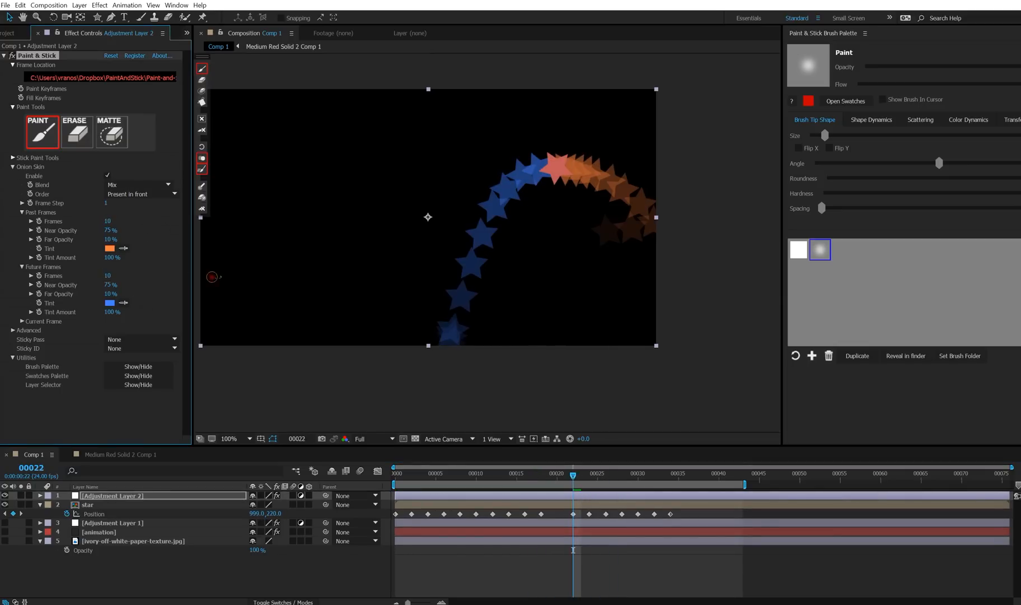
{"action": "left_click", "coordinate": [87, 504]}
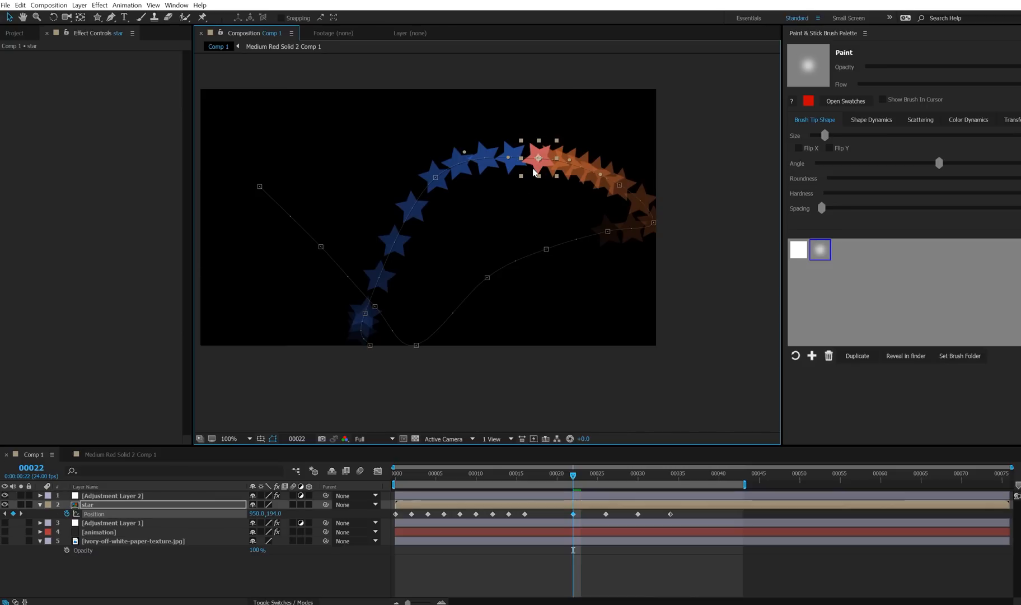
{"action": "left_click_drag", "start_coordinate": [538, 158], "coordinate": [513, 132]}
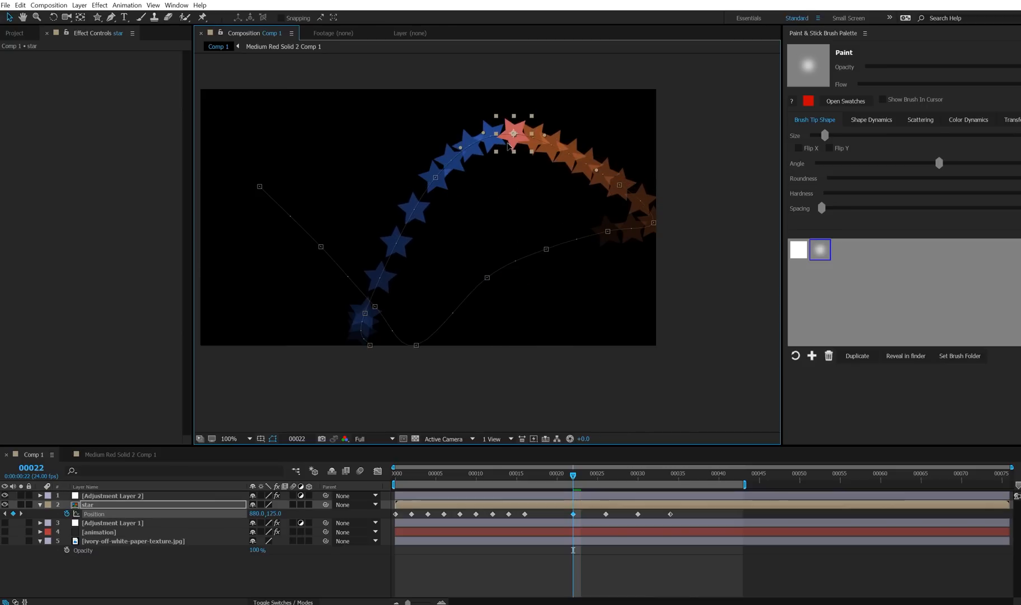
{"action": "left_click_drag", "start_coordinate": [511, 134], "coordinate": [550, 160]}
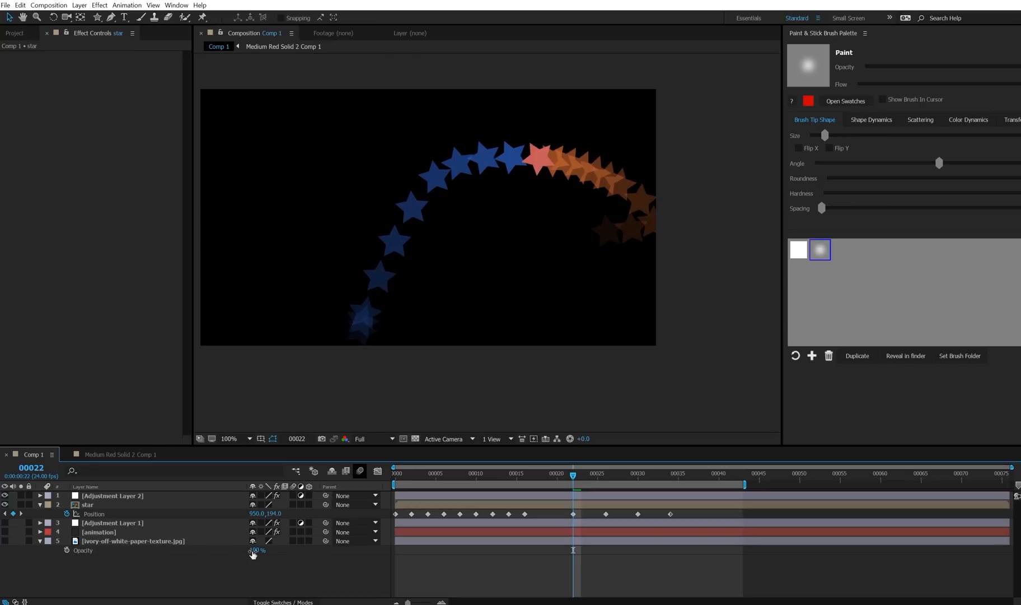
Step: Set the ivory paper layer's Opacity to 100%
{"action": "left_click", "coordinate": [132, 540]}
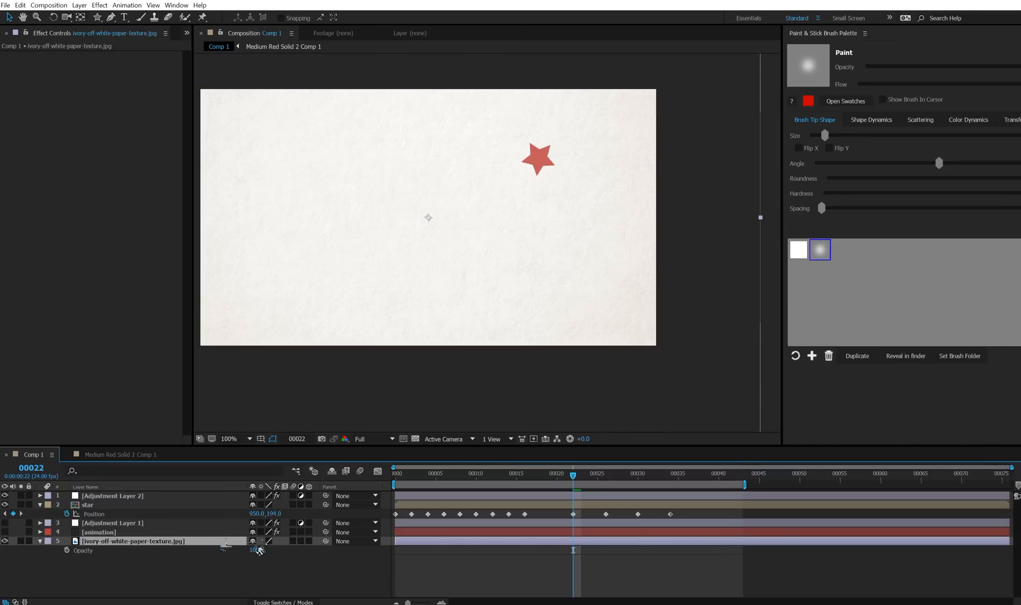
{"action": "left_click", "coordinate": [134, 541]}
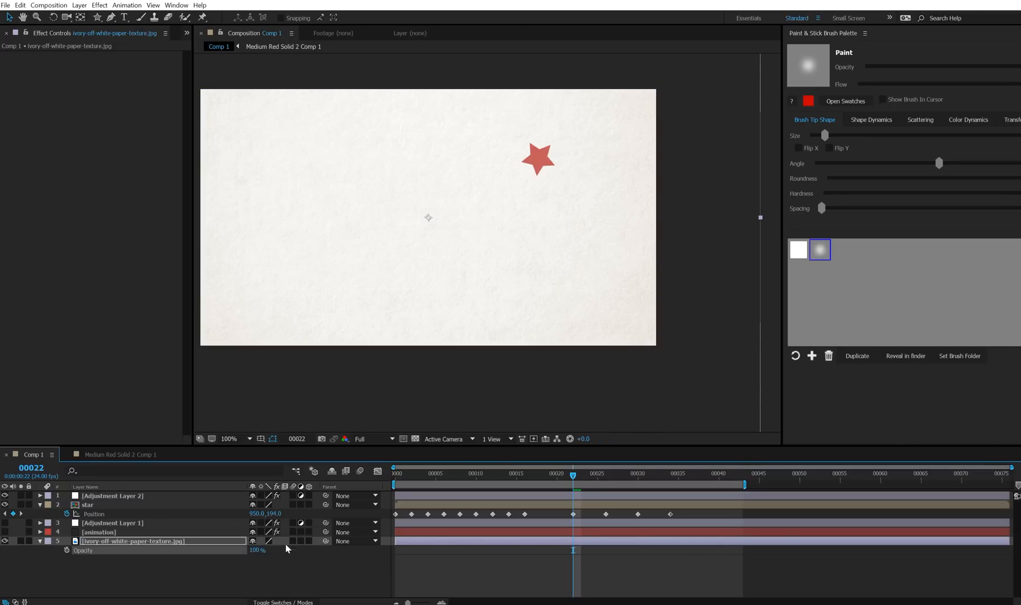